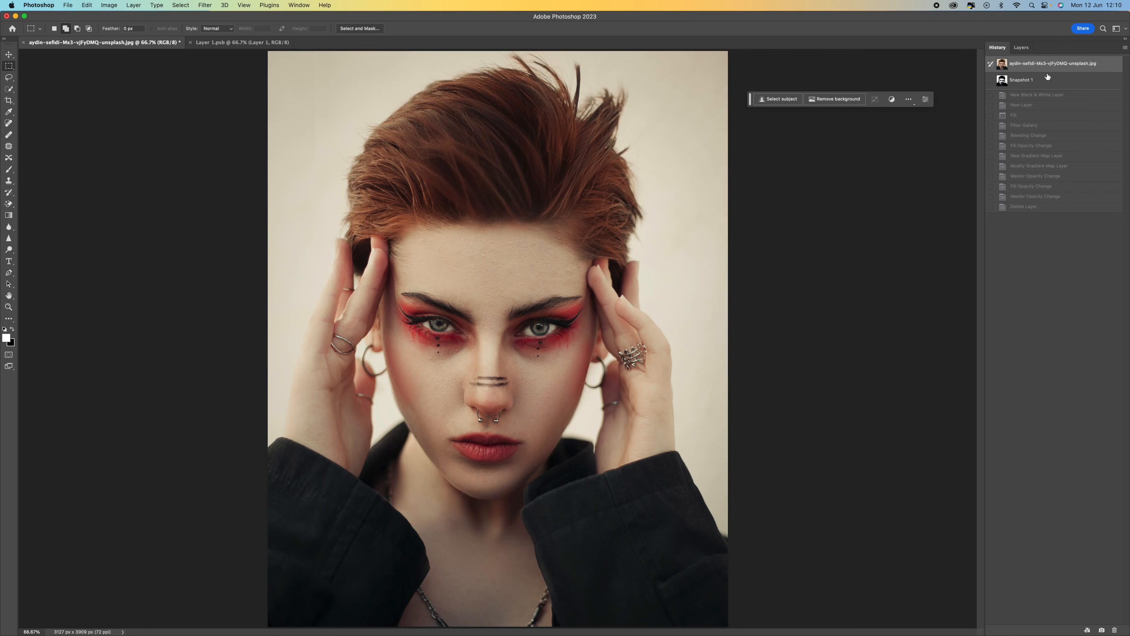
Preview the finished halftone version, return to the colour photo and show the Layers panel.
{"action": "left_click", "coordinate": [1048, 80]}
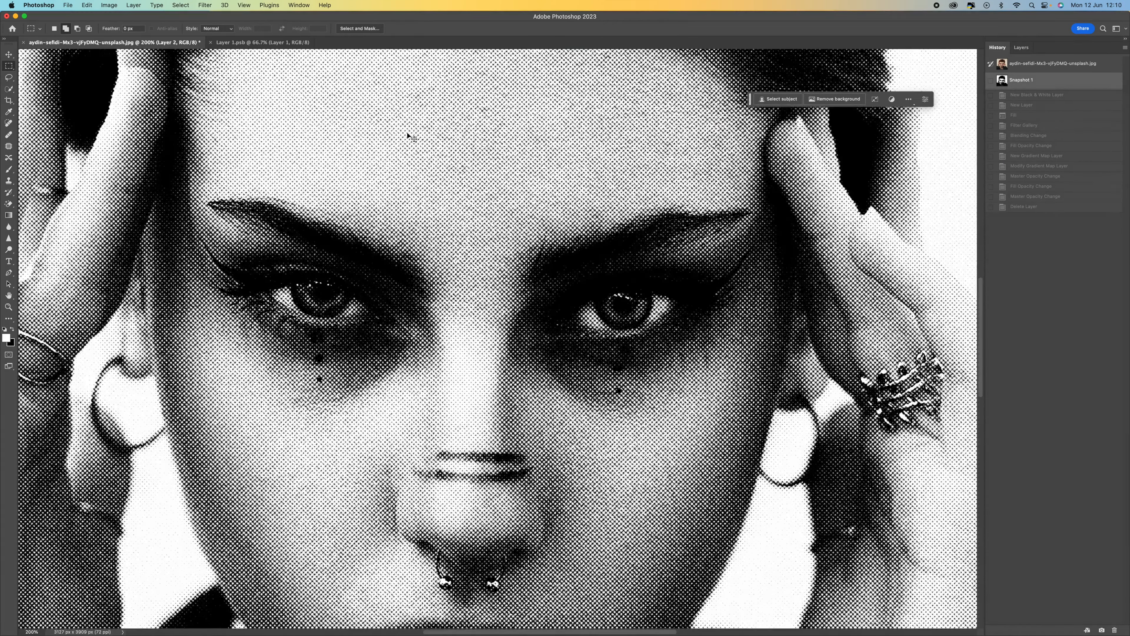
{"action": "left_click", "coordinate": [1031, 63]}
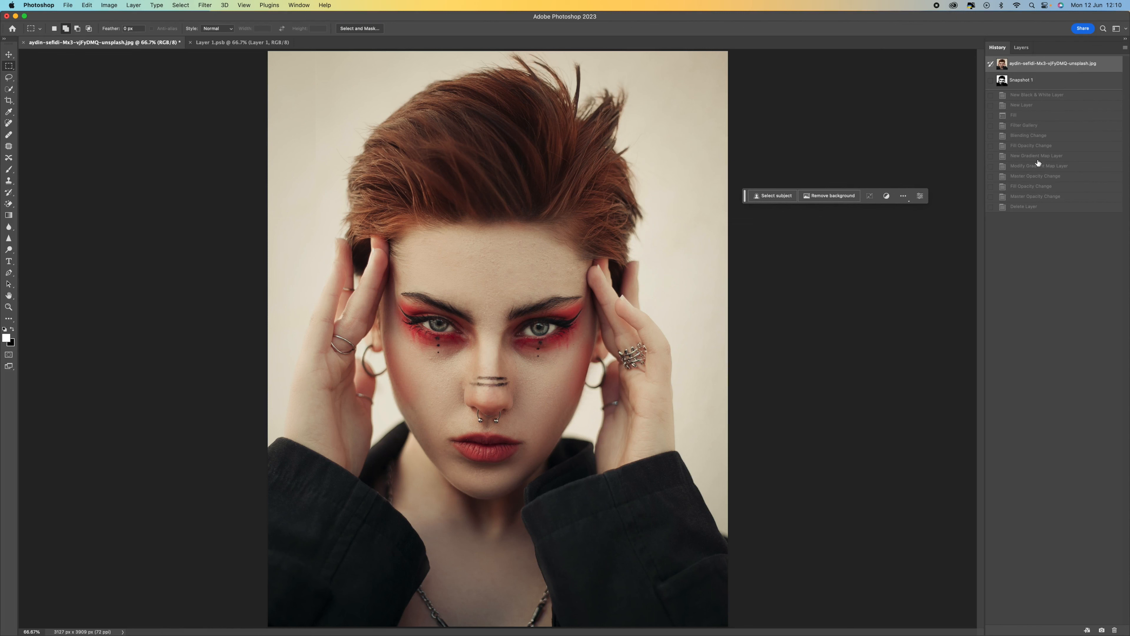
{"action": "left_click", "coordinate": [1021, 48]}
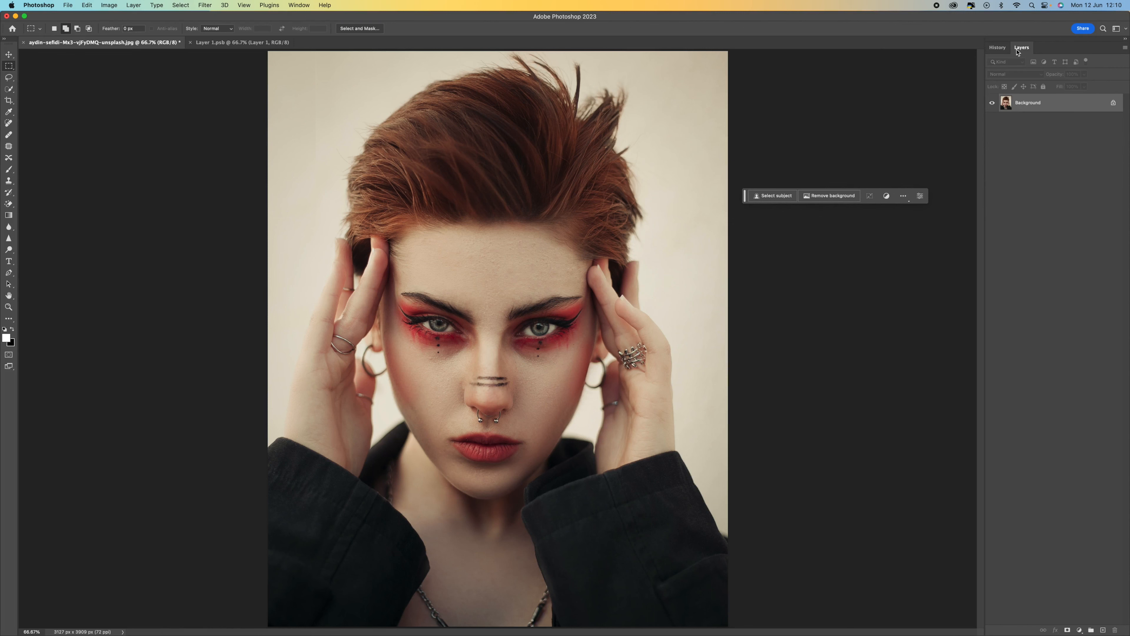
{"action": "left_click", "coordinate": [298, 5]}
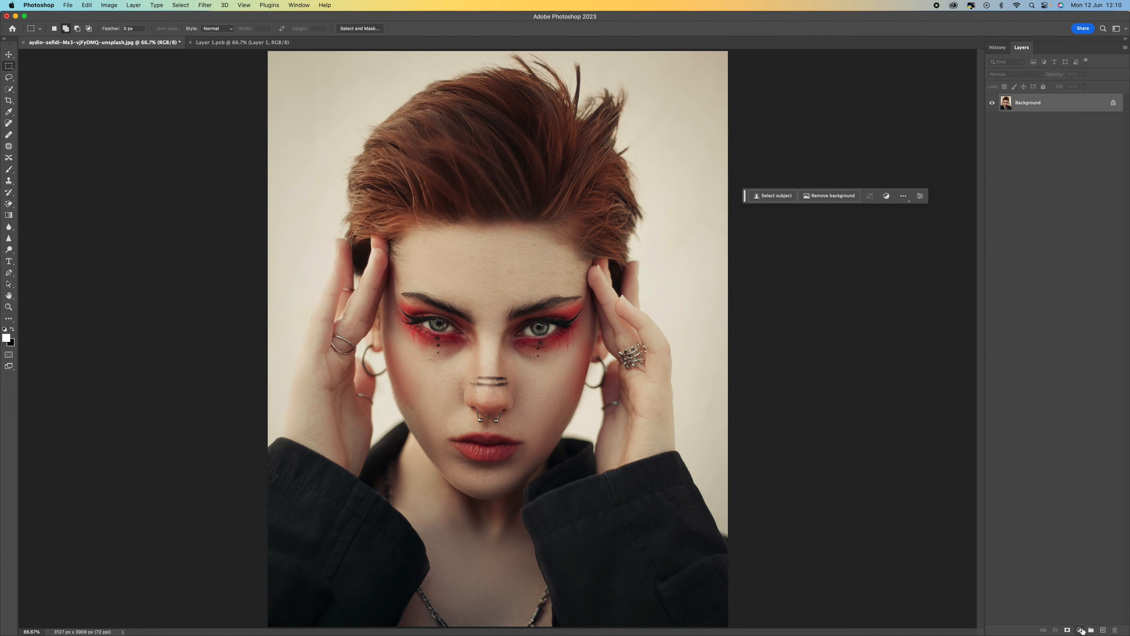
Add a Black & White adjustment layer above the background to turn the portrait grayscale.
{"action": "left_click", "coordinate": [1079, 630]}
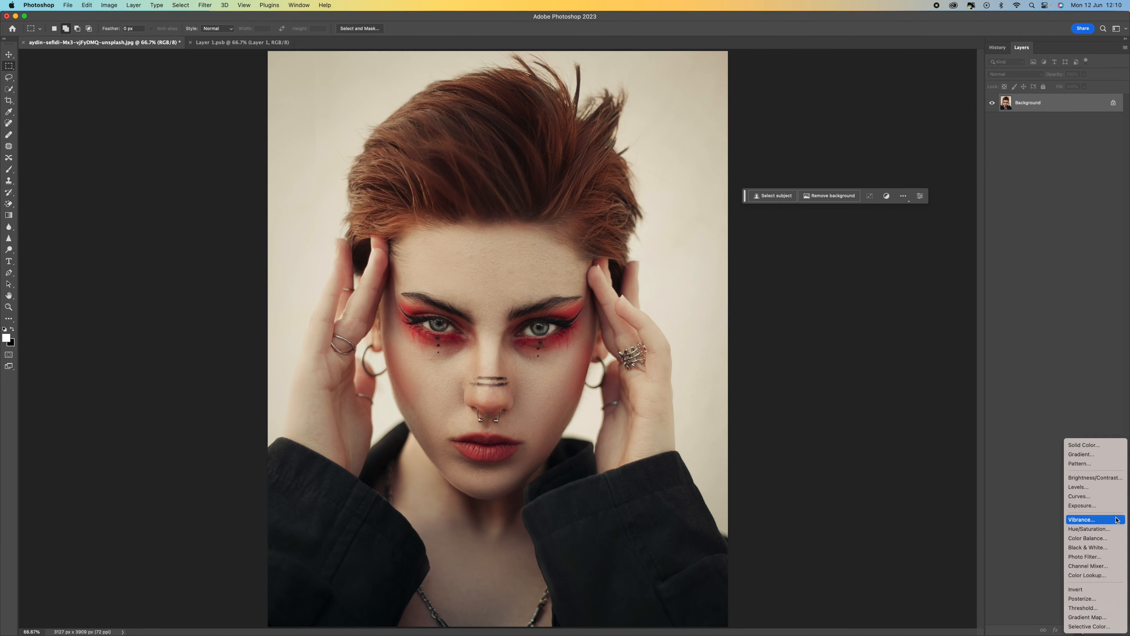
{"action": "left_click", "coordinate": [1087, 548]}
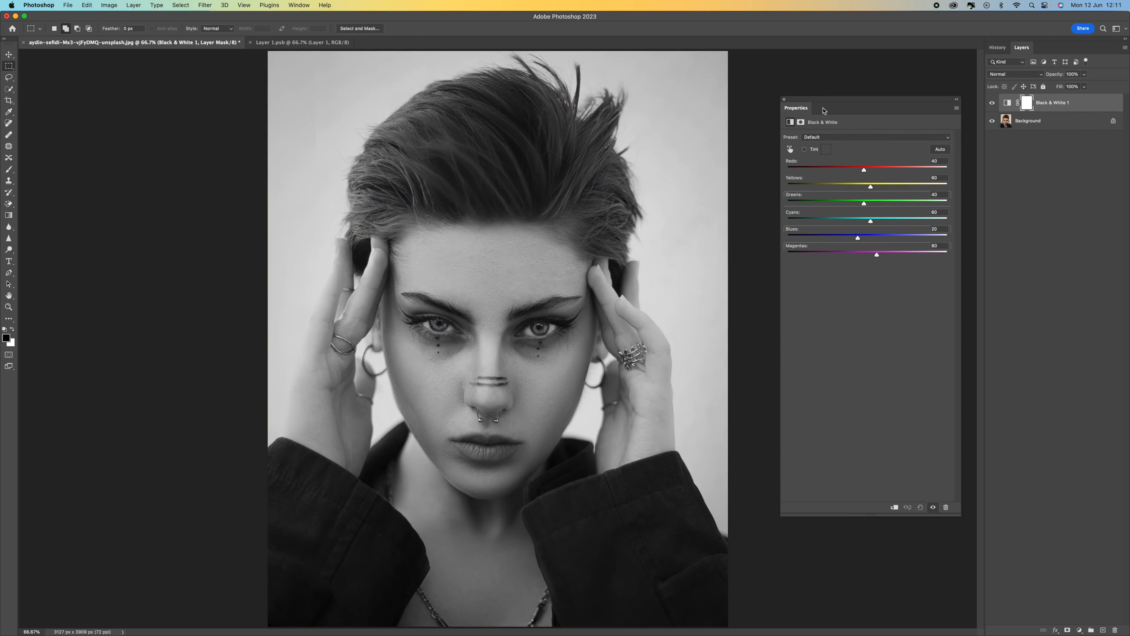
{"action": "left_click", "coordinate": [783, 99]}
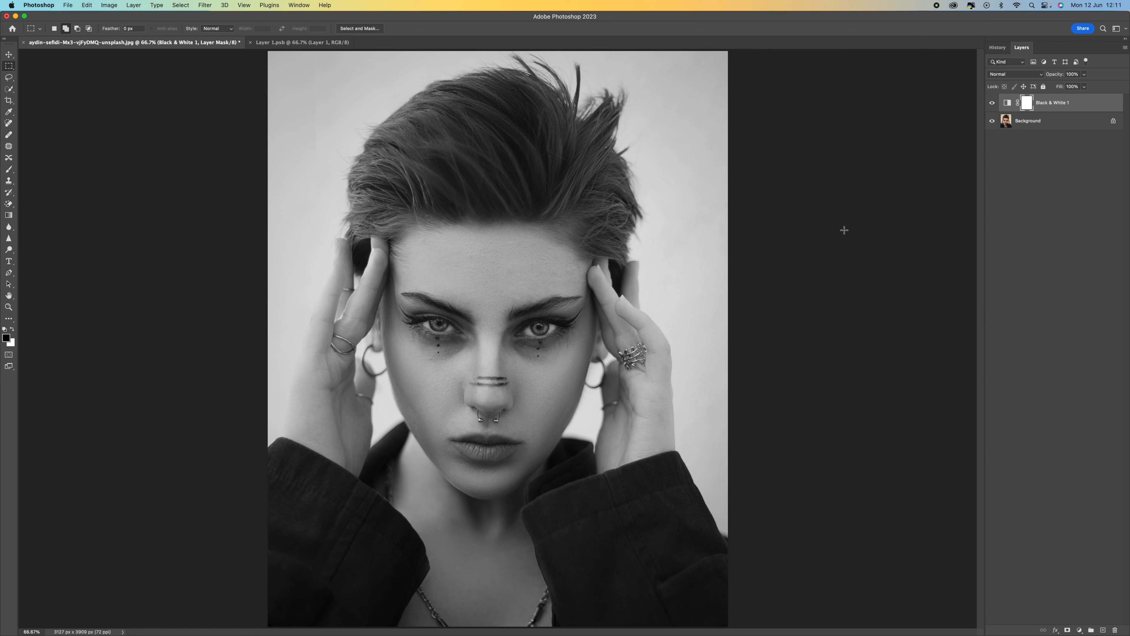
{"action": "mouse_move", "coordinate": [1028, 254]}
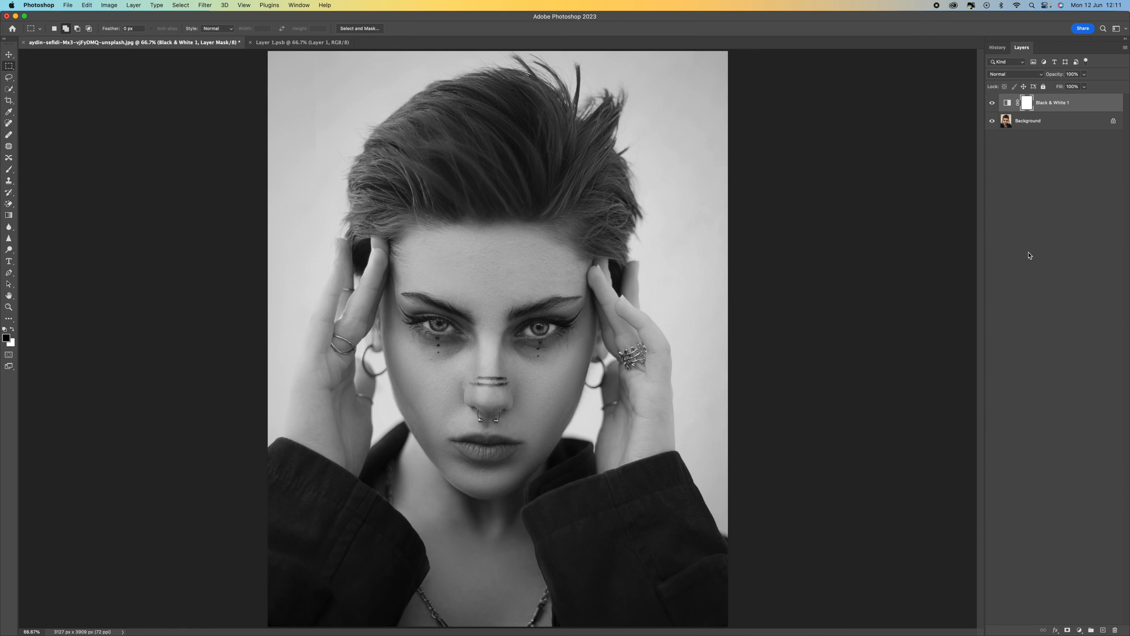
{"action": "mouse_move", "coordinate": [1098, 602]}
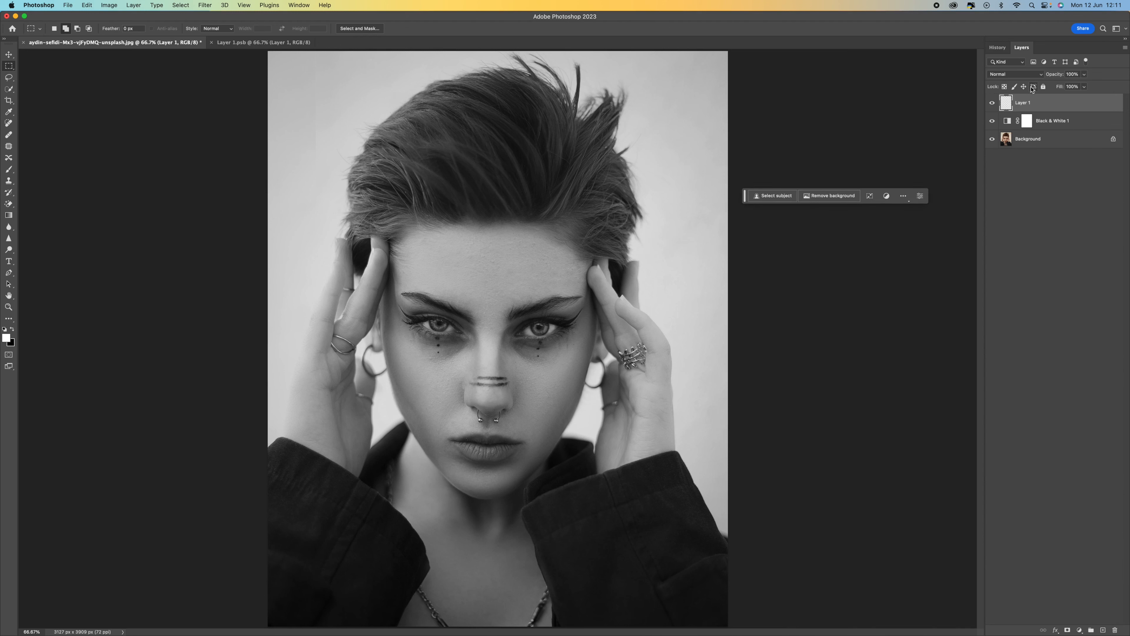
{"action": "mouse_move", "coordinate": [1033, 86]}
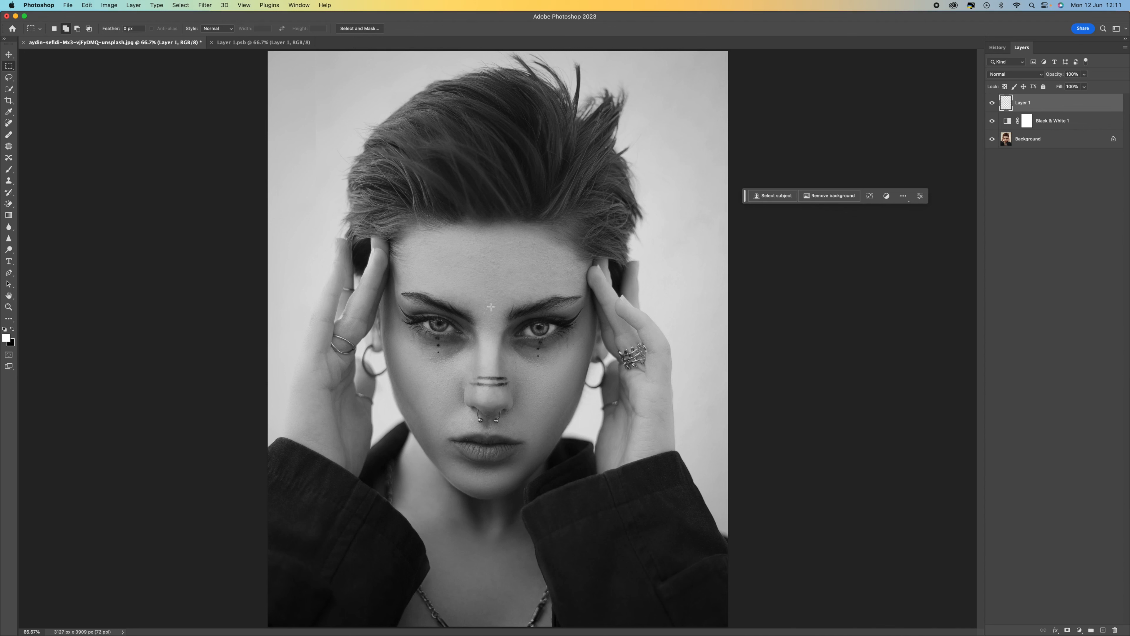
Create a new top layer filled with 50% Gray covering the portrait.
{"action": "left_click", "coordinate": [87, 5]}
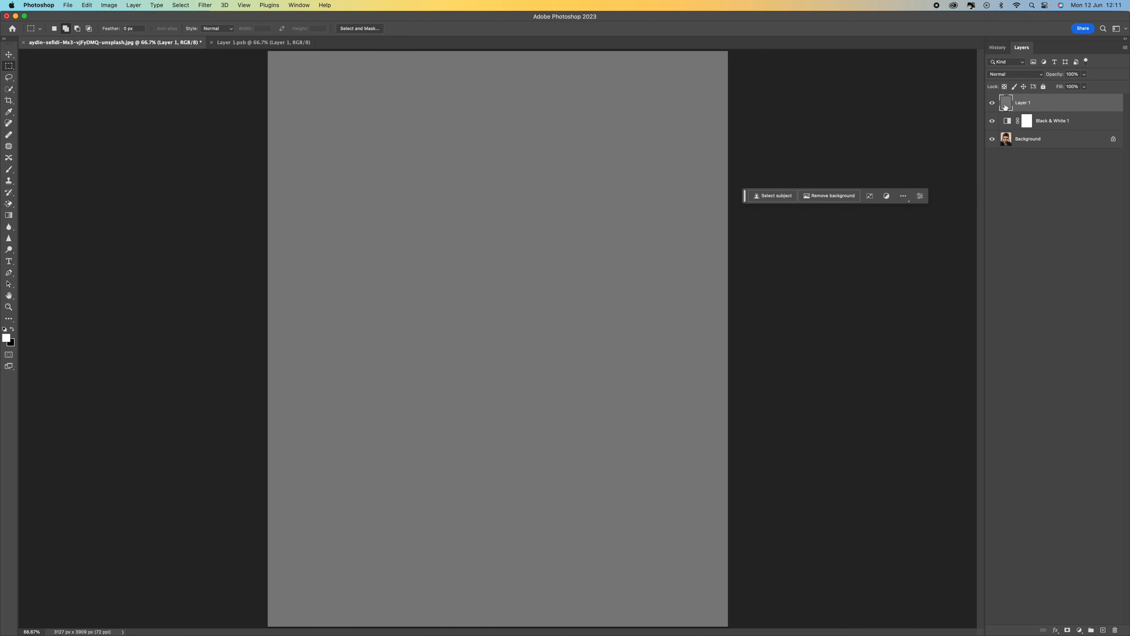
{"action": "mouse_move", "coordinate": [1061, 103]}
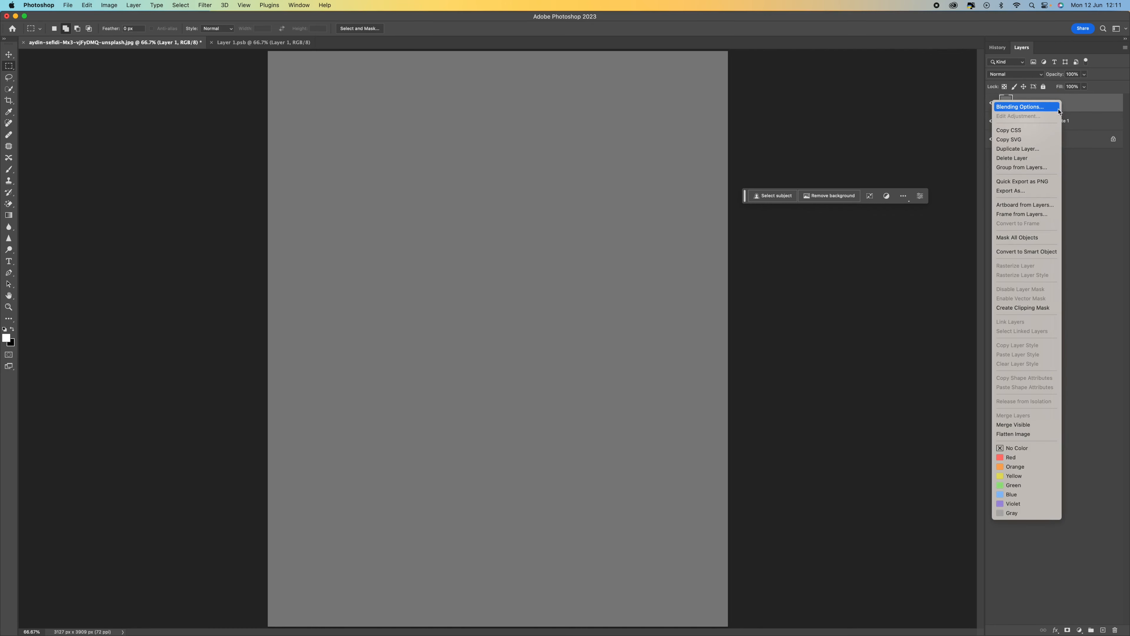
{"action": "mouse_move", "coordinate": [1045, 252]}
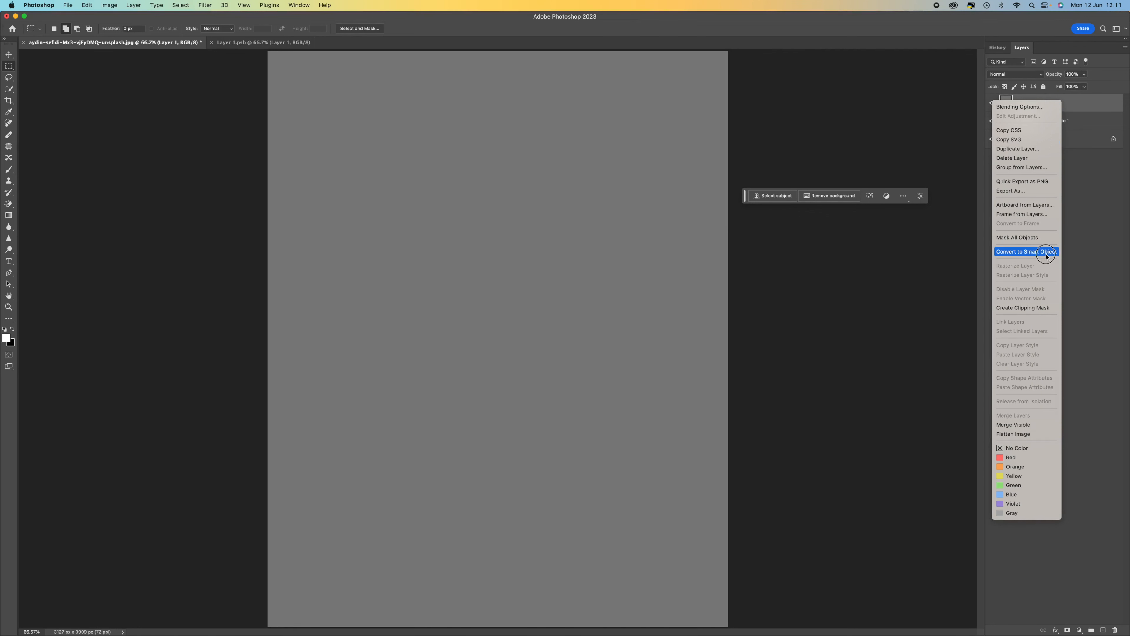
Convert the grey Layer 1 into a smart object.
{"action": "left_click", "coordinate": [1042, 252]}
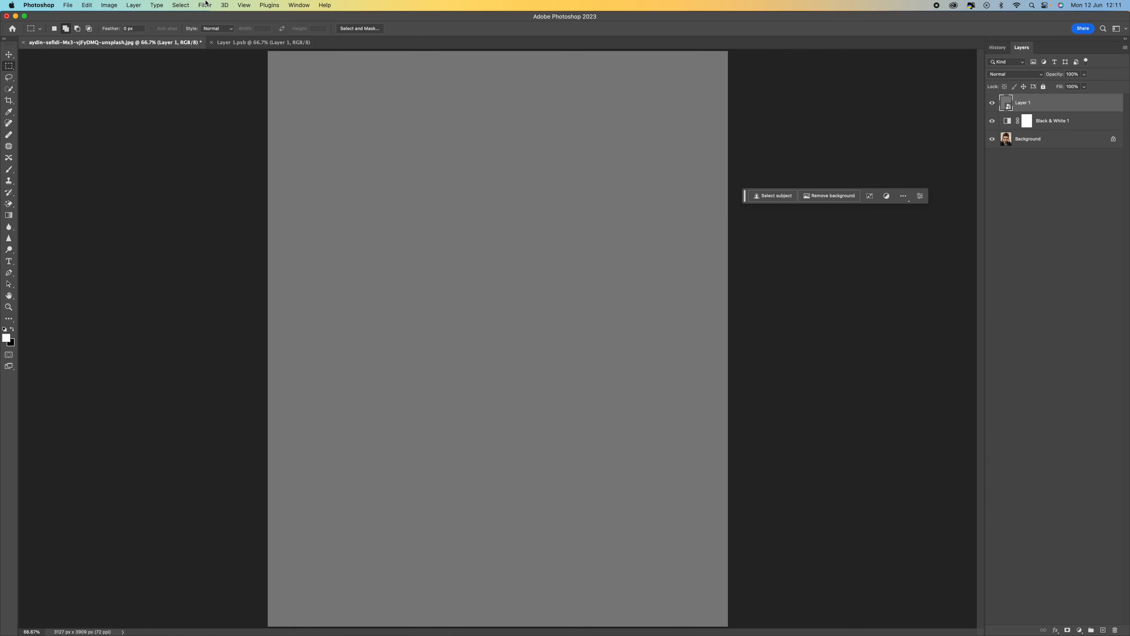
Bring up the Filter Gallery for the grey layer showing Halftone Pattern (dot, size 2, contrast 0).
{"action": "left_click", "coordinate": [205, 5]}
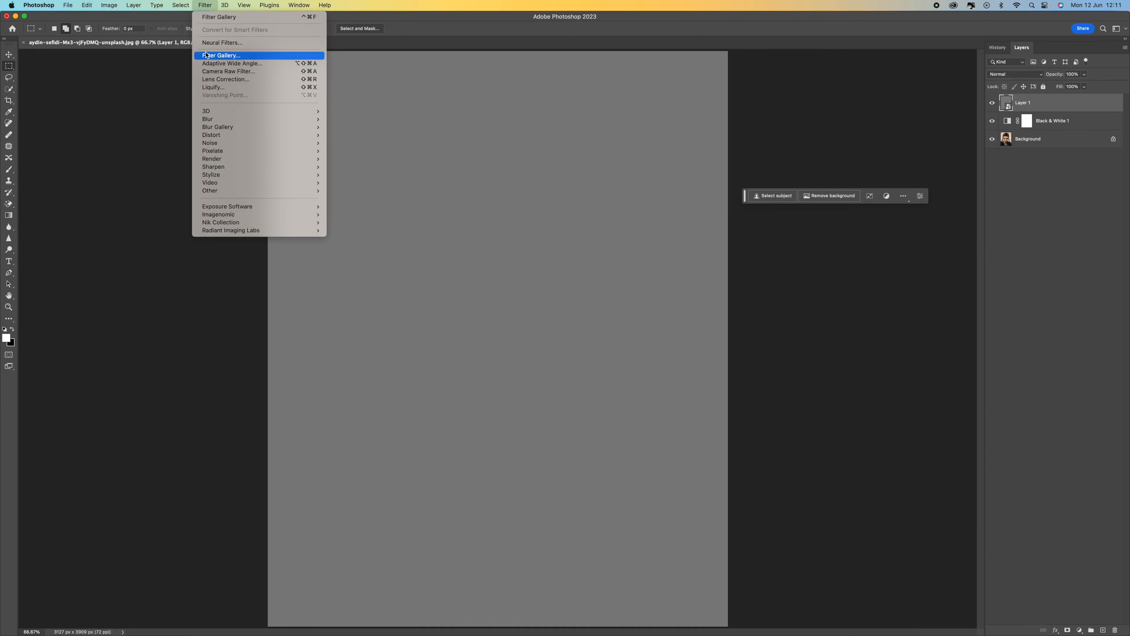
{"action": "left_click", "coordinate": [221, 55]}
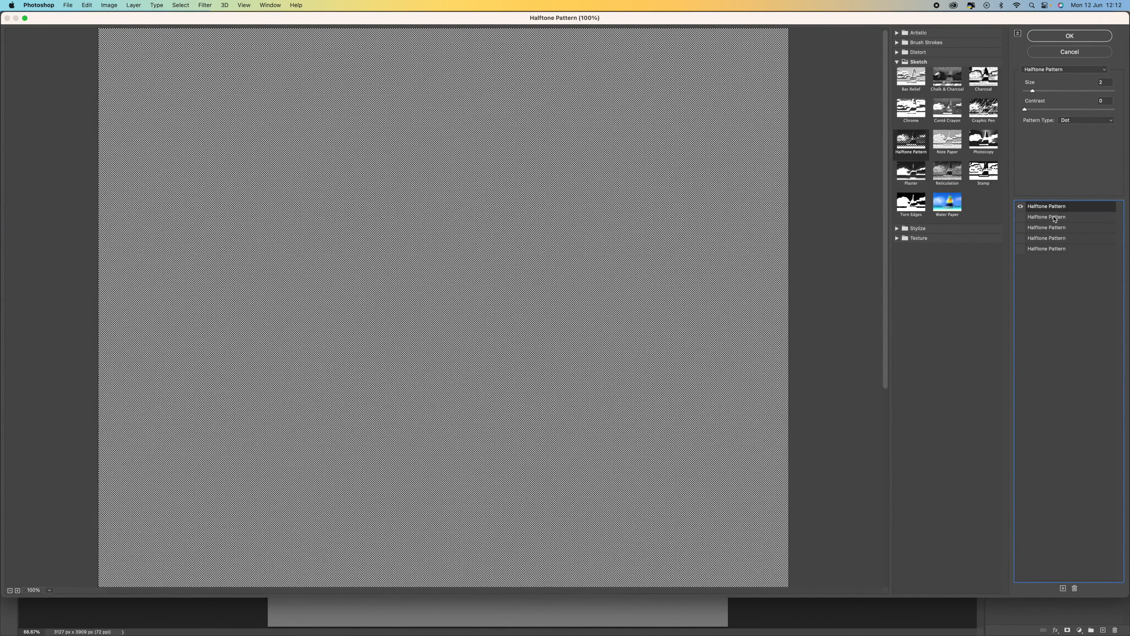
{"action": "mouse_move", "coordinate": [1030, 116]}
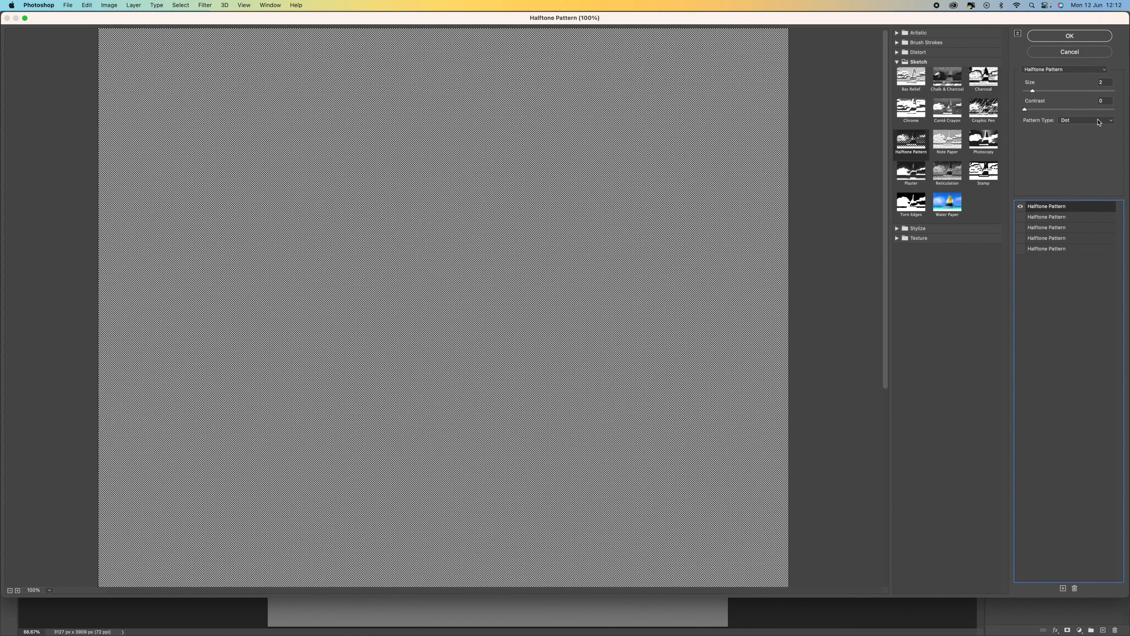
{"action": "mouse_move", "coordinate": [1092, 123]}
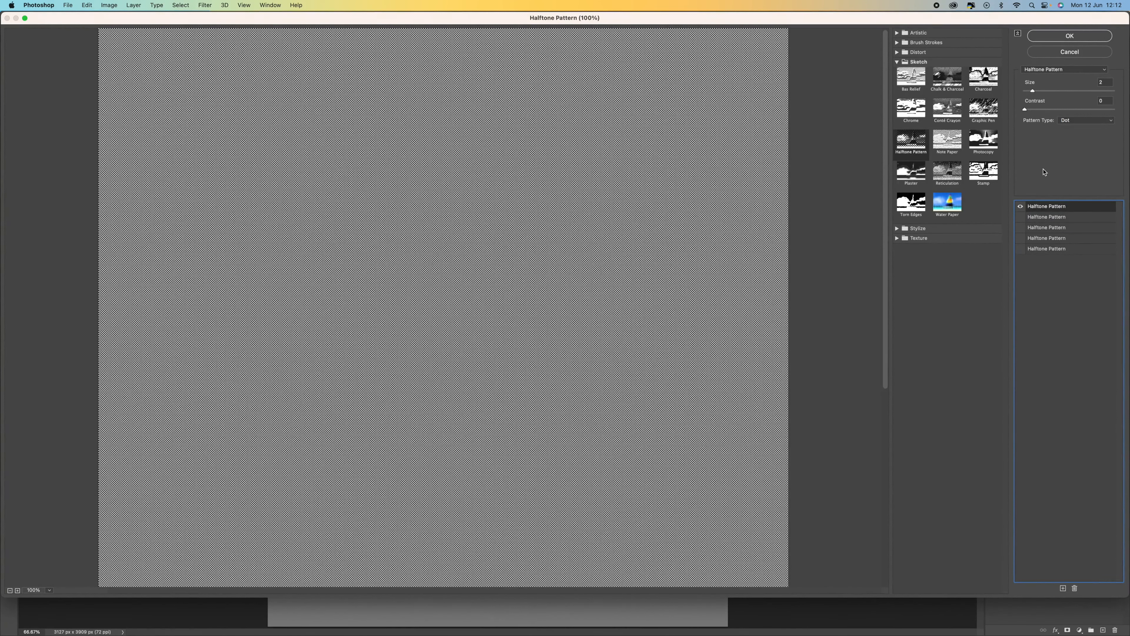
{"action": "mouse_move", "coordinate": [1027, 73]}
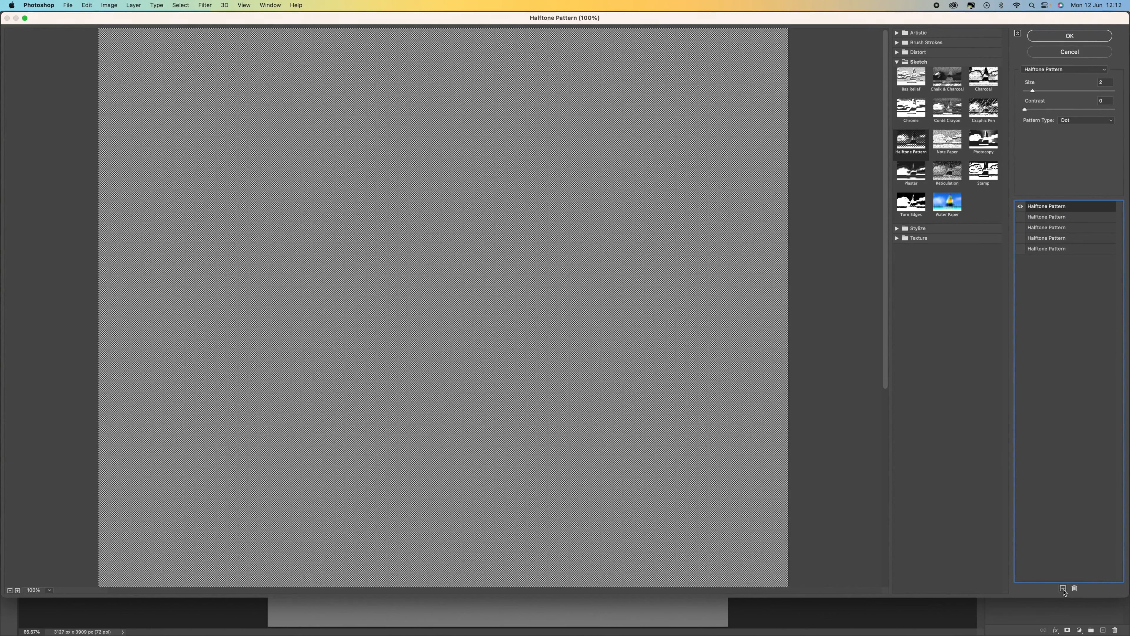
Add a Torn Edges effect (balance 25, smoothness 13, contrast 1) and hide the extra Halftone Pattern copy.
{"action": "left_click", "coordinate": [1061, 587]}
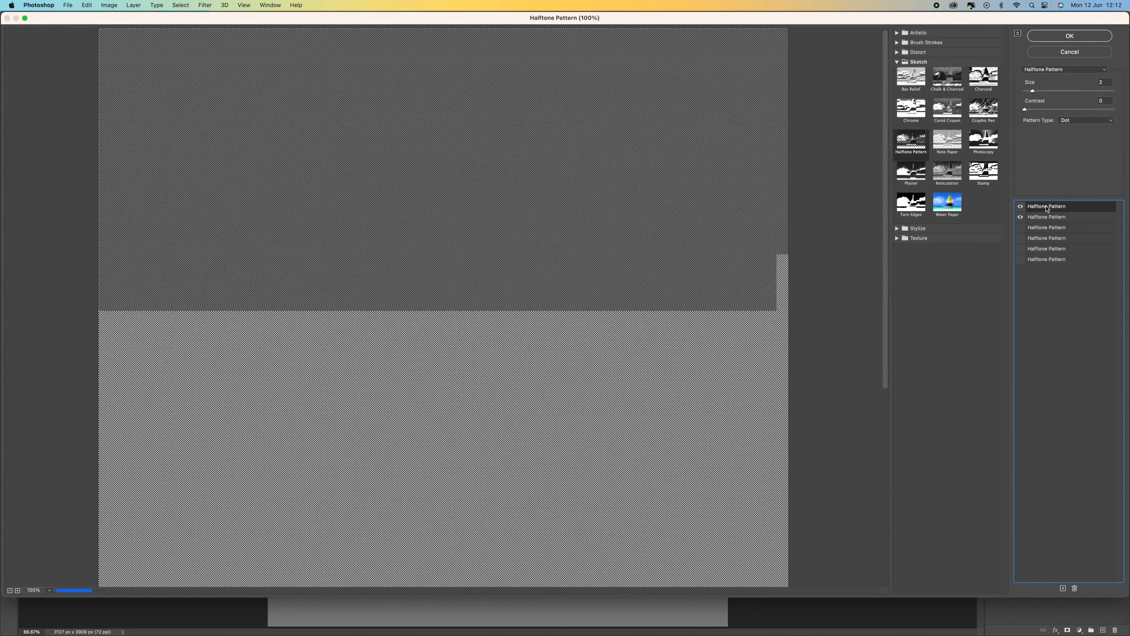
{"action": "left_click", "coordinate": [1020, 217]}
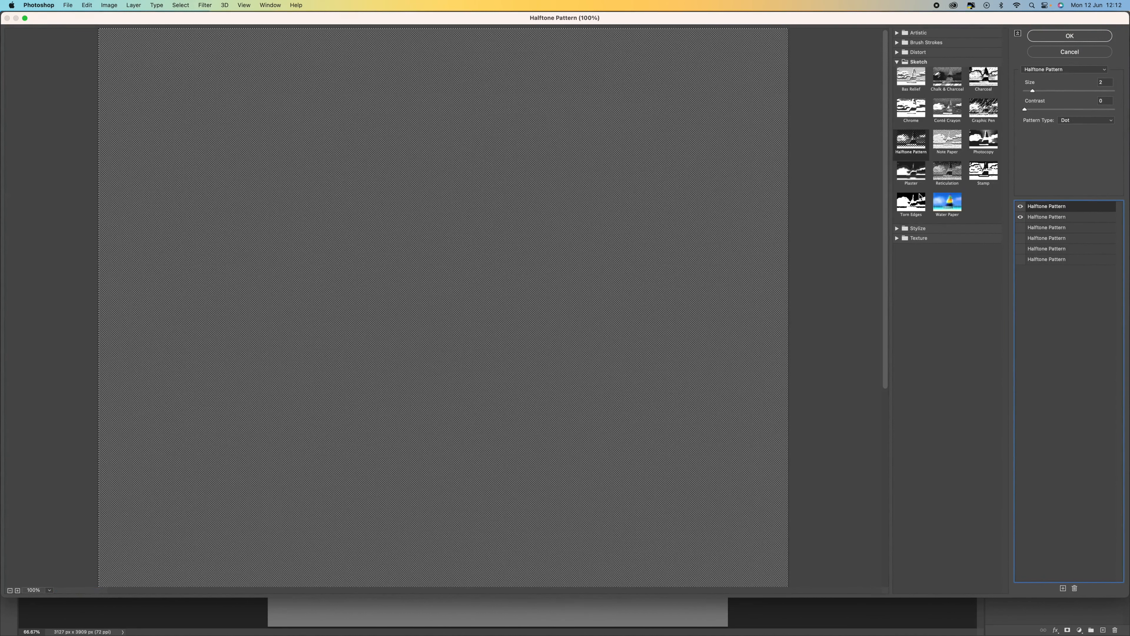
{"action": "left_click", "coordinate": [911, 202]}
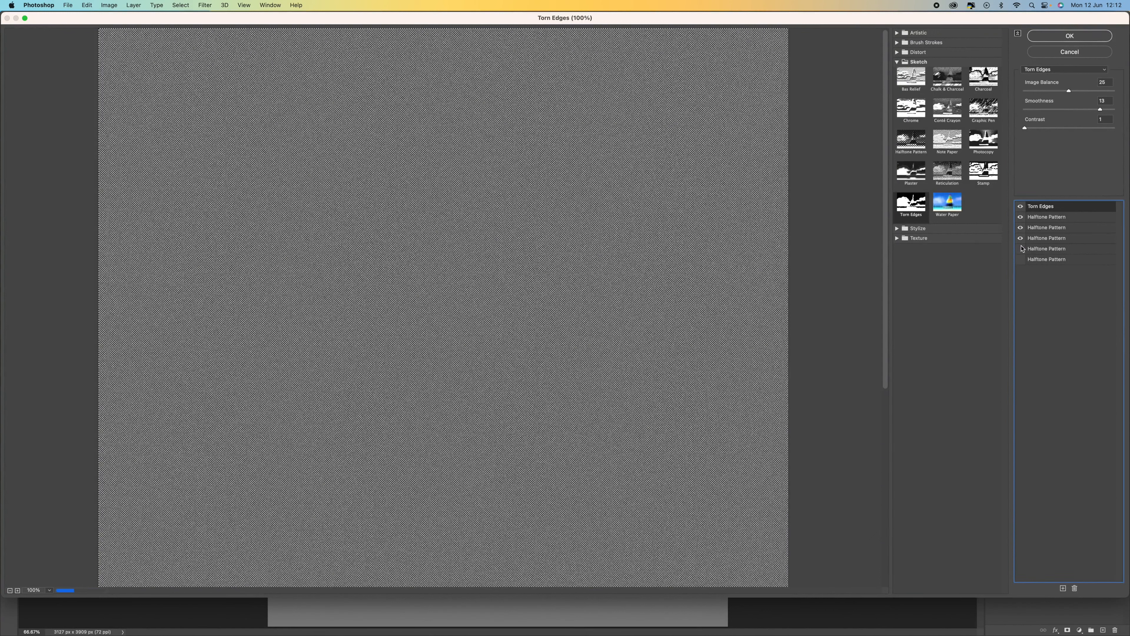
{"action": "left_click", "coordinate": [1019, 238]}
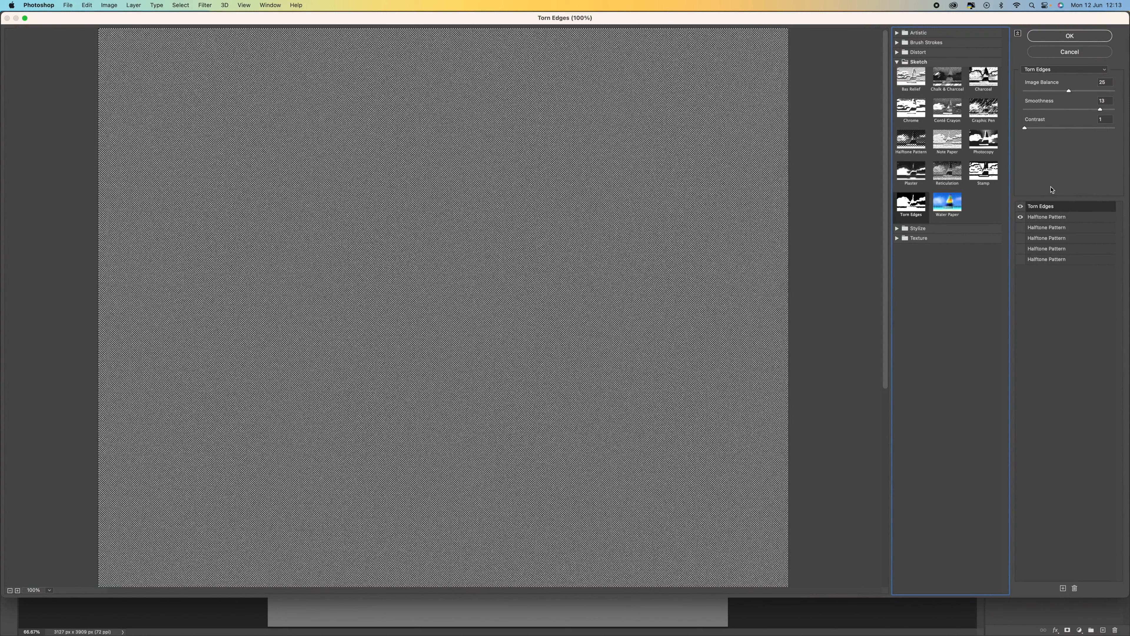
{"action": "mouse_move", "coordinate": [1045, 132]}
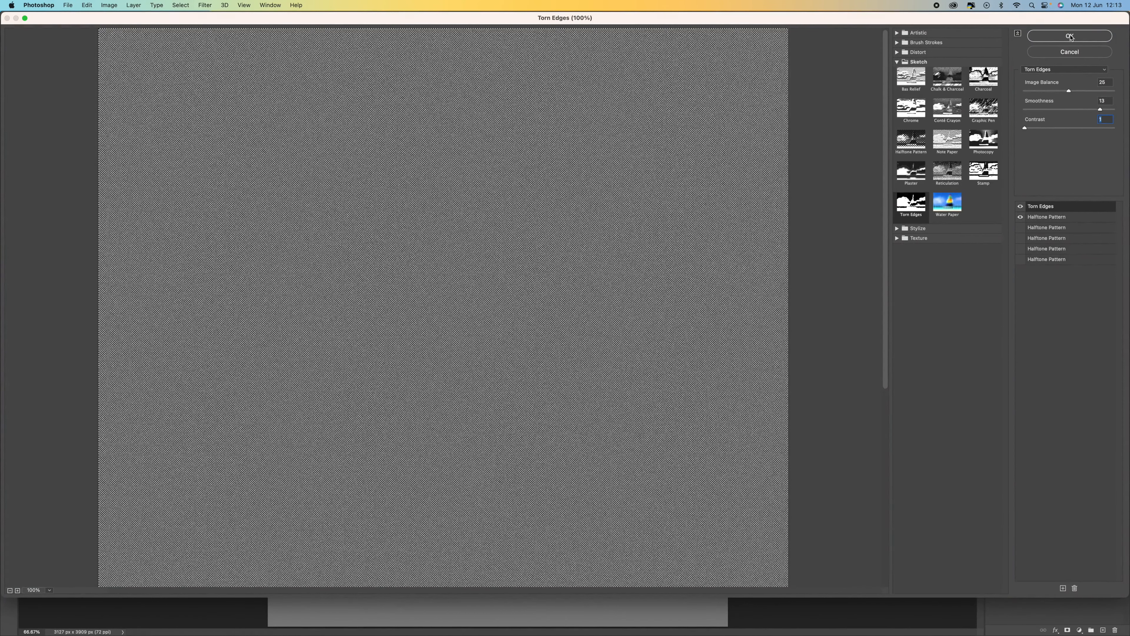
Apply the Filter Gallery effects as an editable smart filter on Layer 1.
{"action": "left_click", "coordinate": [1070, 35]}
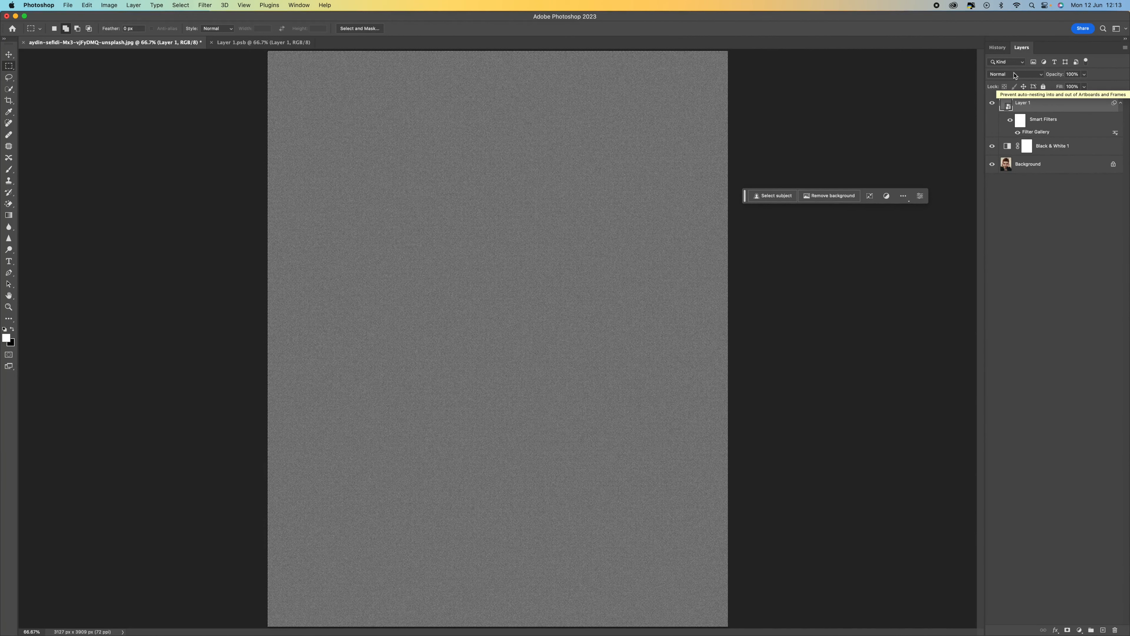
{"action": "left_click", "coordinate": [1015, 74]}
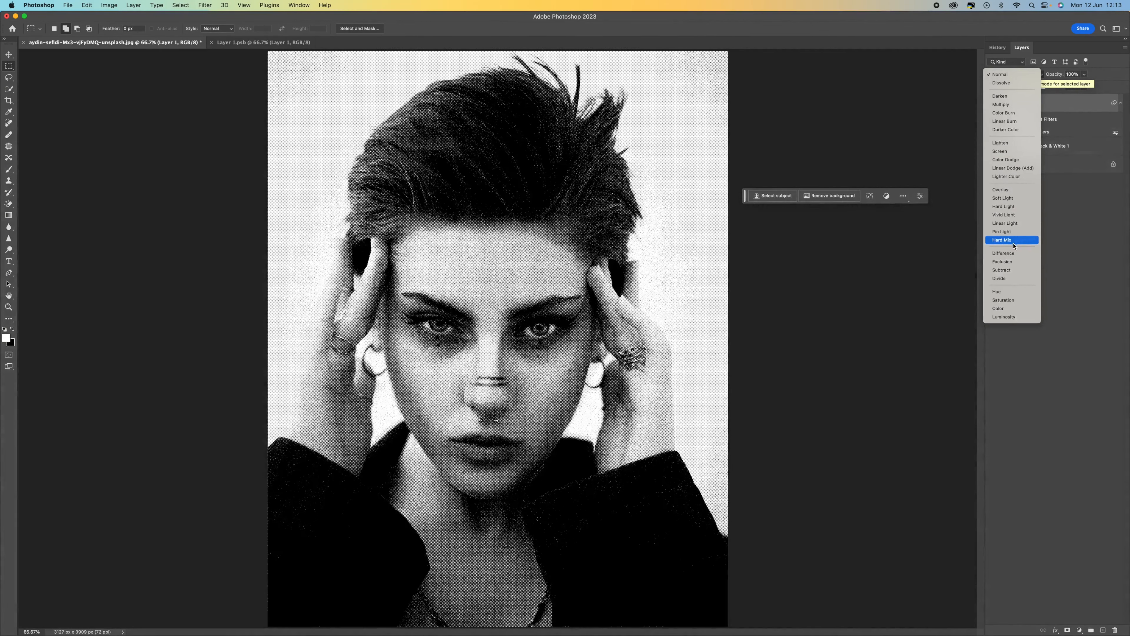
Blend the halftone layer in Hard Mix and lower its fill to about 70%.
{"action": "left_click", "coordinate": [1012, 240]}
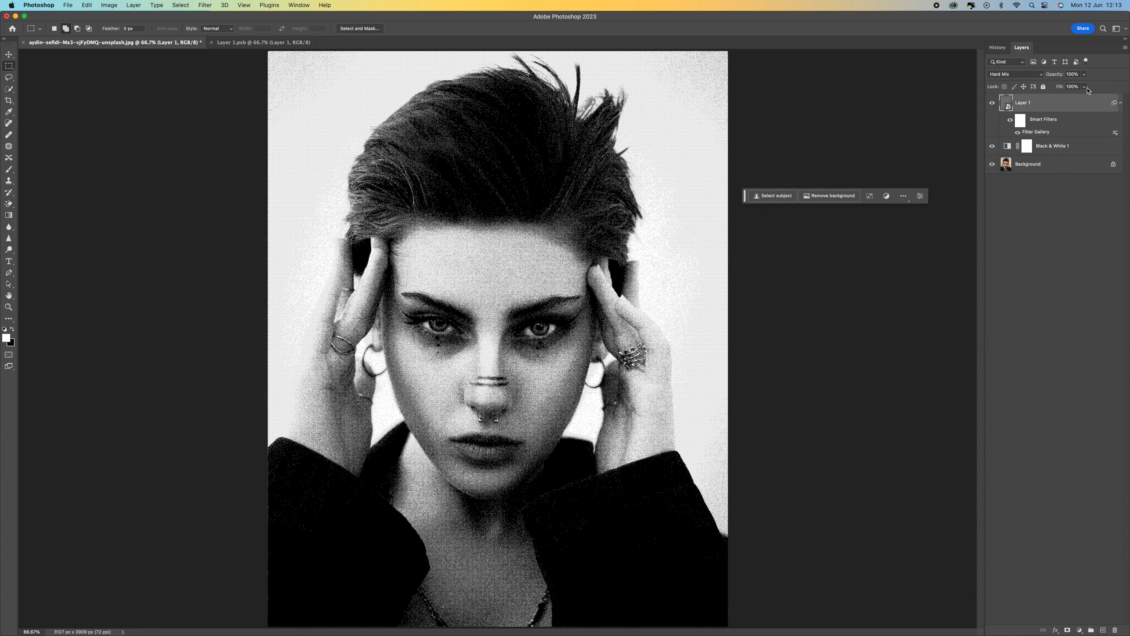
{"action": "left_click_drag", "start_coordinate": [1070, 87], "coordinate": [1076, 100]}
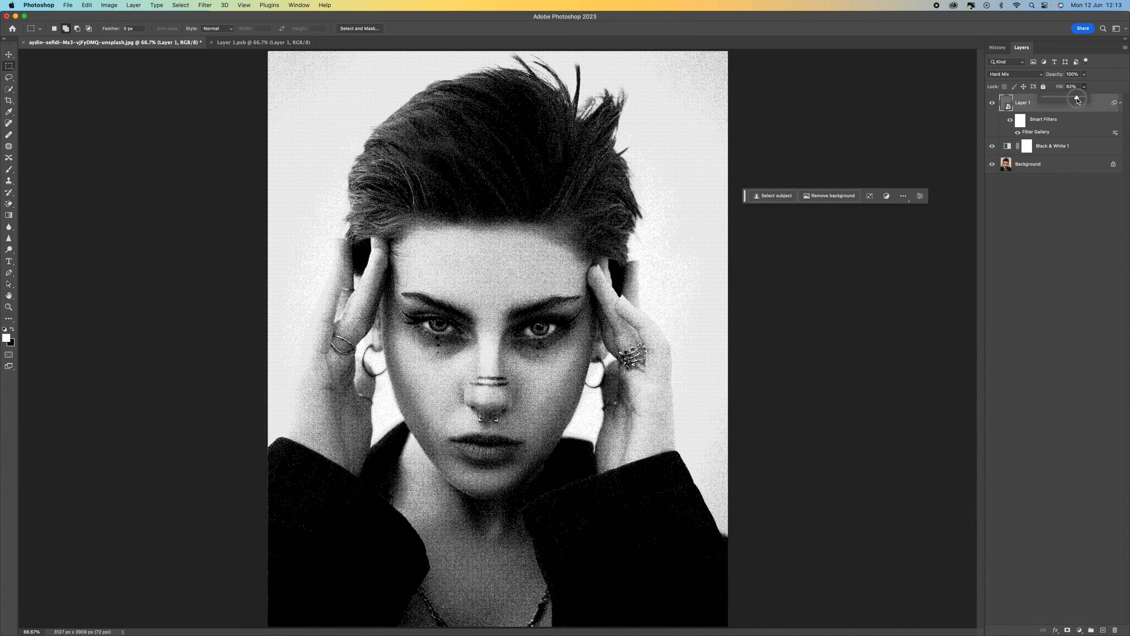
{"action": "left_click_drag", "start_coordinate": [1077, 98], "coordinate": [1072, 98]}
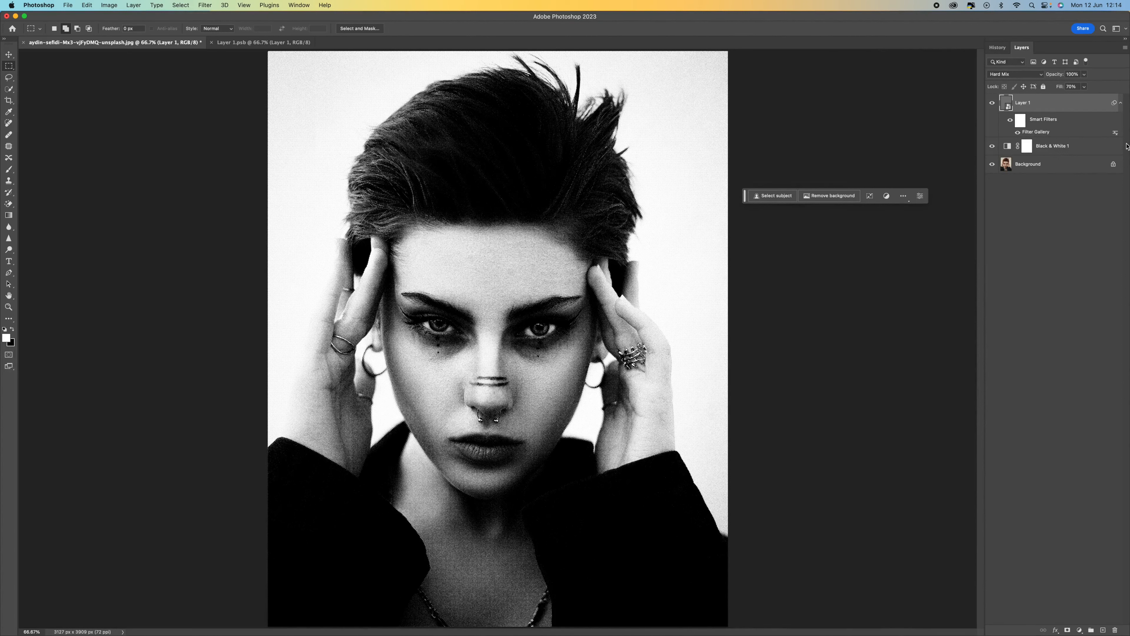
{"action": "mouse_move", "coordinate": [571, 179]}
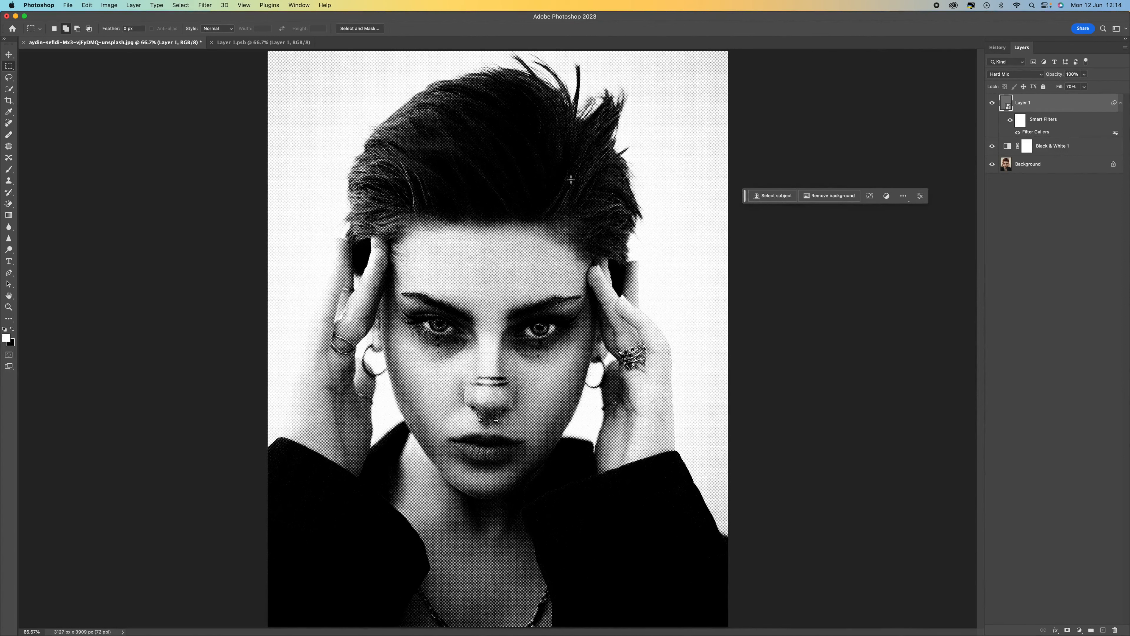
Add a Gradient Map adjustment layer and bring up its gradient editor.
{"action": "left_click", "coordinate": [1080, 630]}
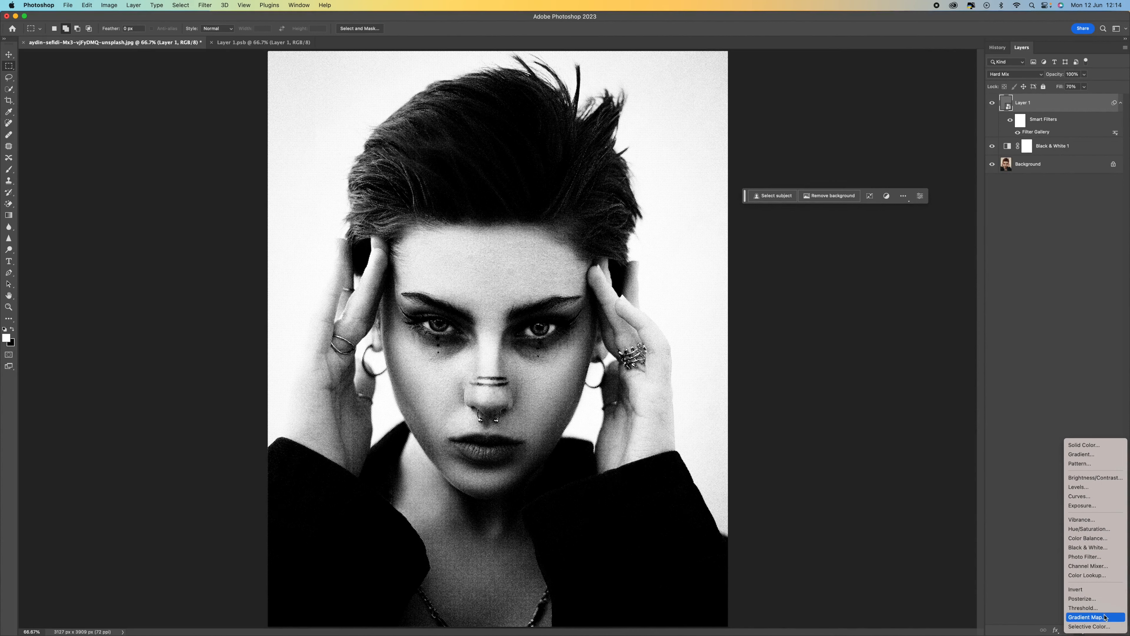
{"action": "left_click", "coordinate": [1095, 617]}
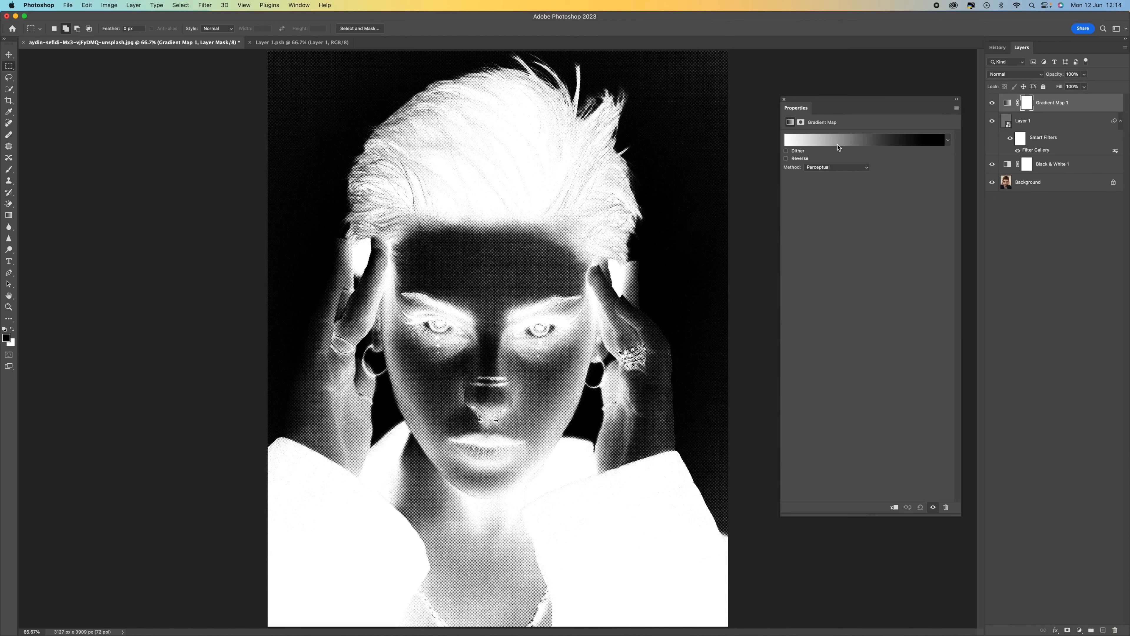
{"action": "left_click", "coordinate": [865, 139]}
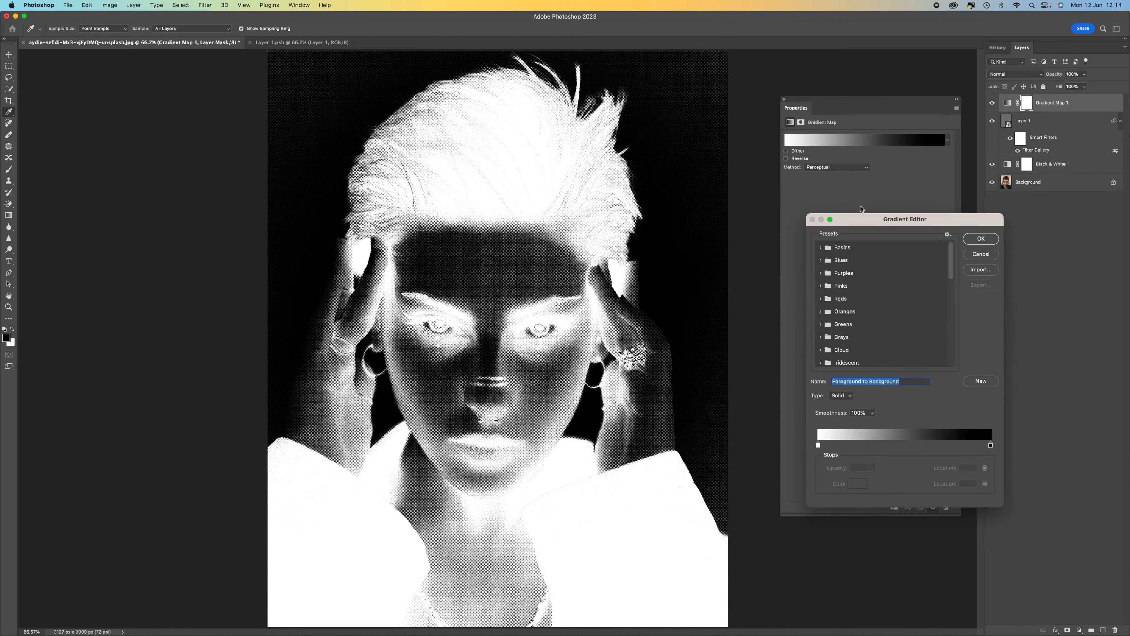
{"action": "left_click_drag", "start_coordinate": [904, 219], "coordinate": [896, 127]}
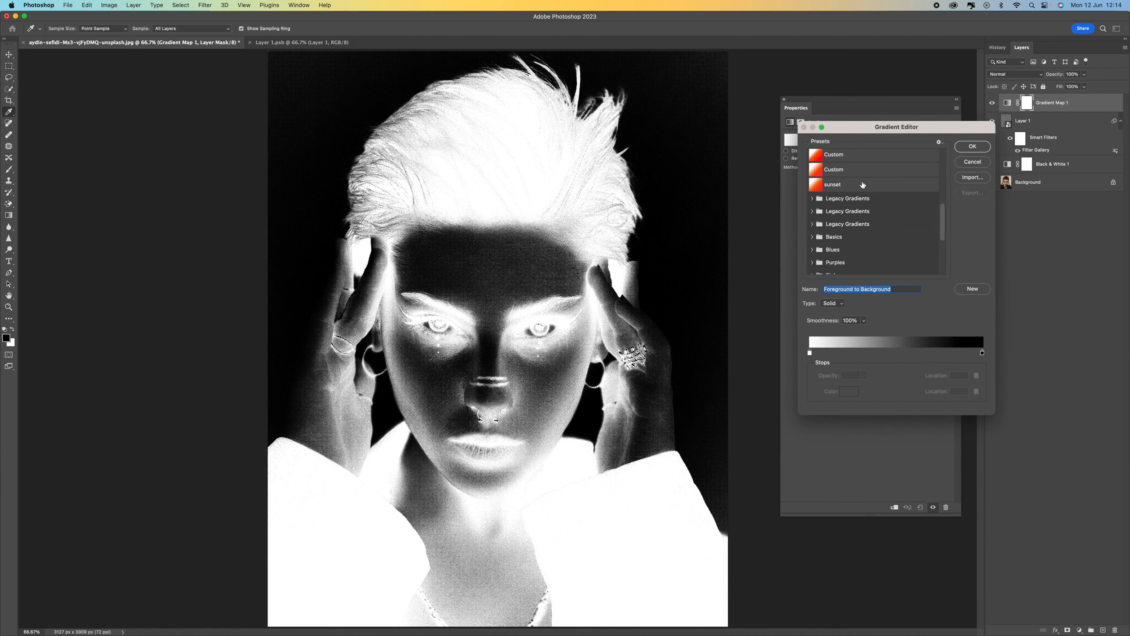
Try several presets and settle on the Noise Samples > Blues gradient, tinting the portrait blue-violet.
{"action": "left_click", "coordinate": [812, 198]}
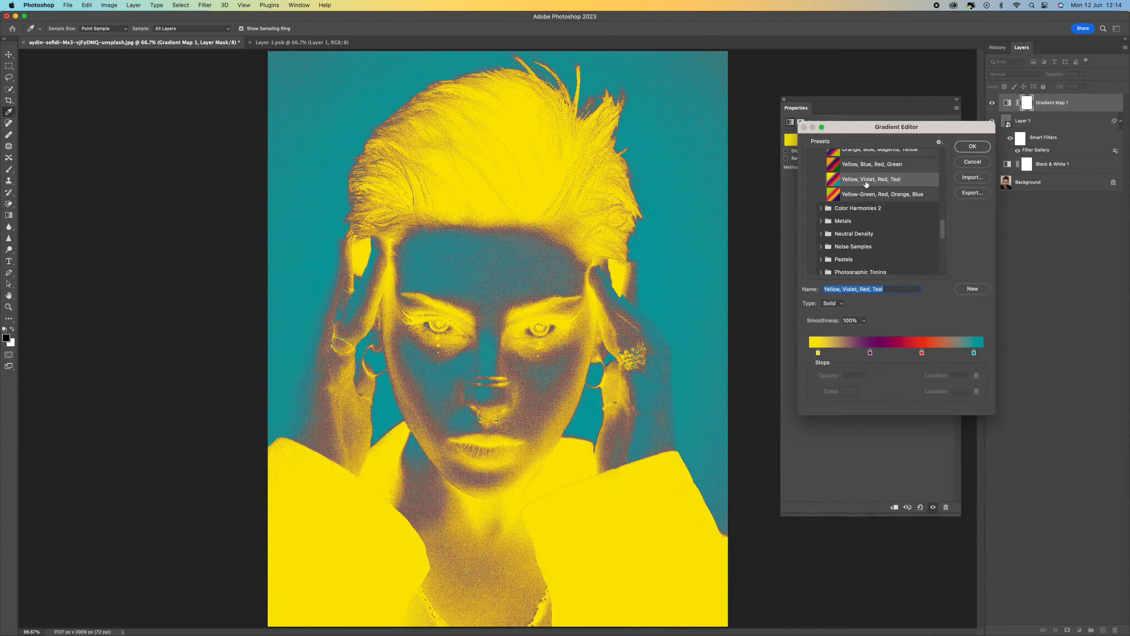
{"action": "left_click", "coordinate": [881, 194]}
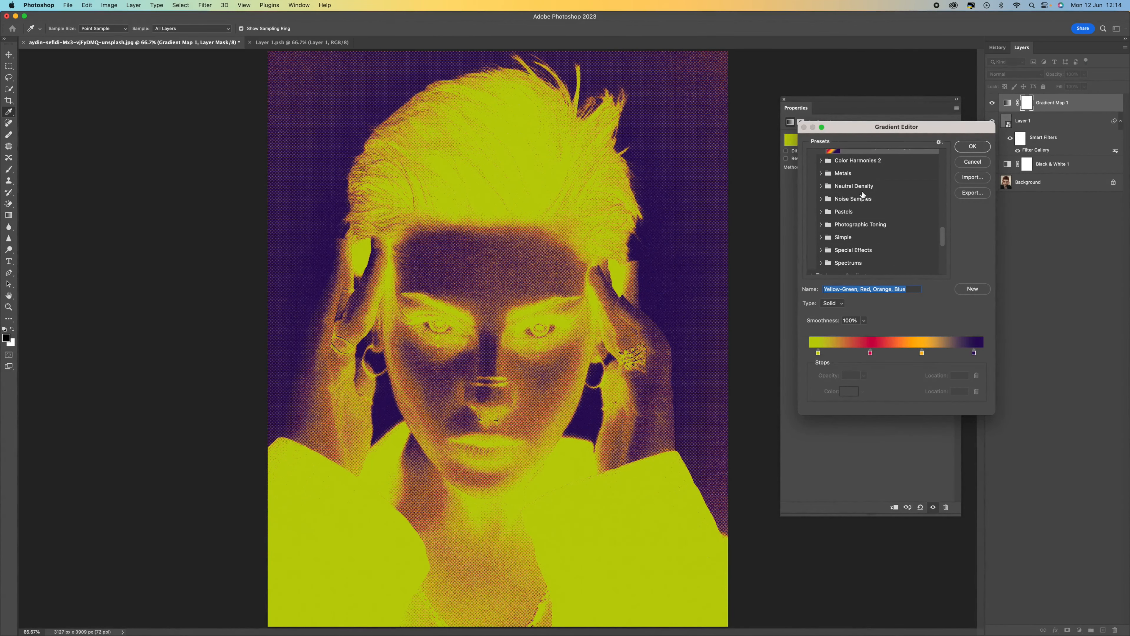
{"action": "left_click", "coordinate": [849, 213]}
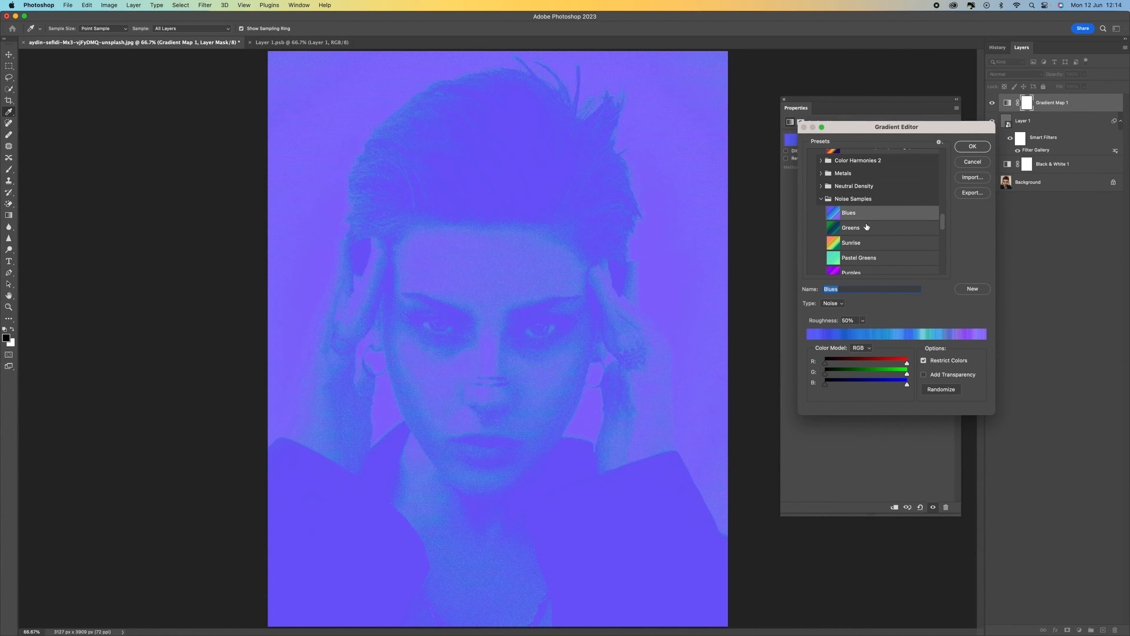
{"action": "left_click", "coordinate": [851, 243]}
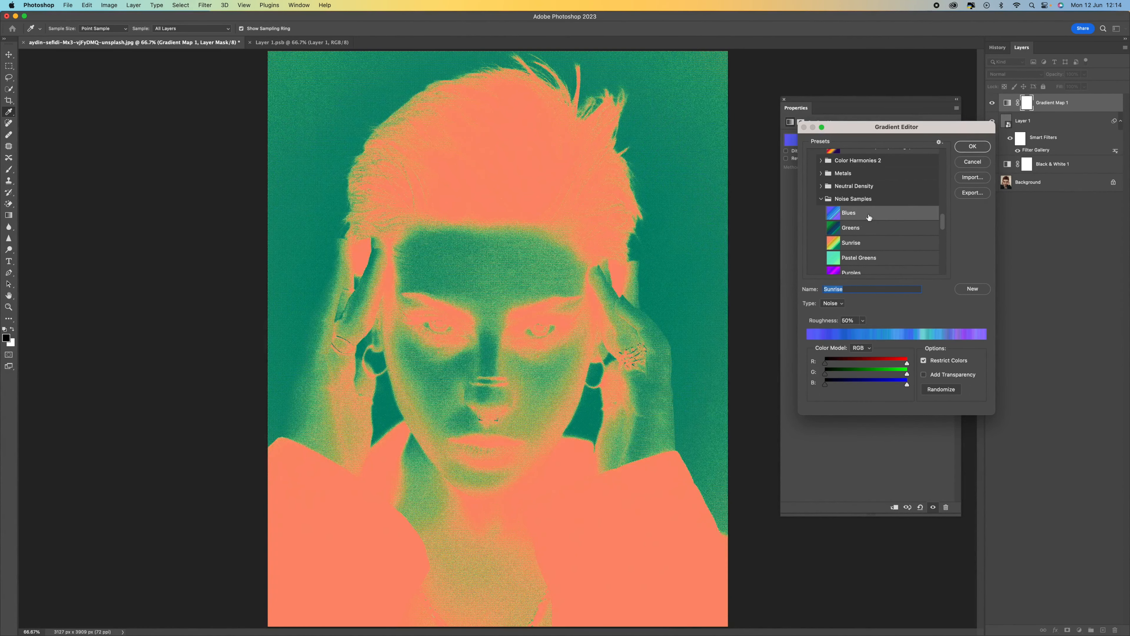
{"action": "left_click", "coordinate": [973, 146]}
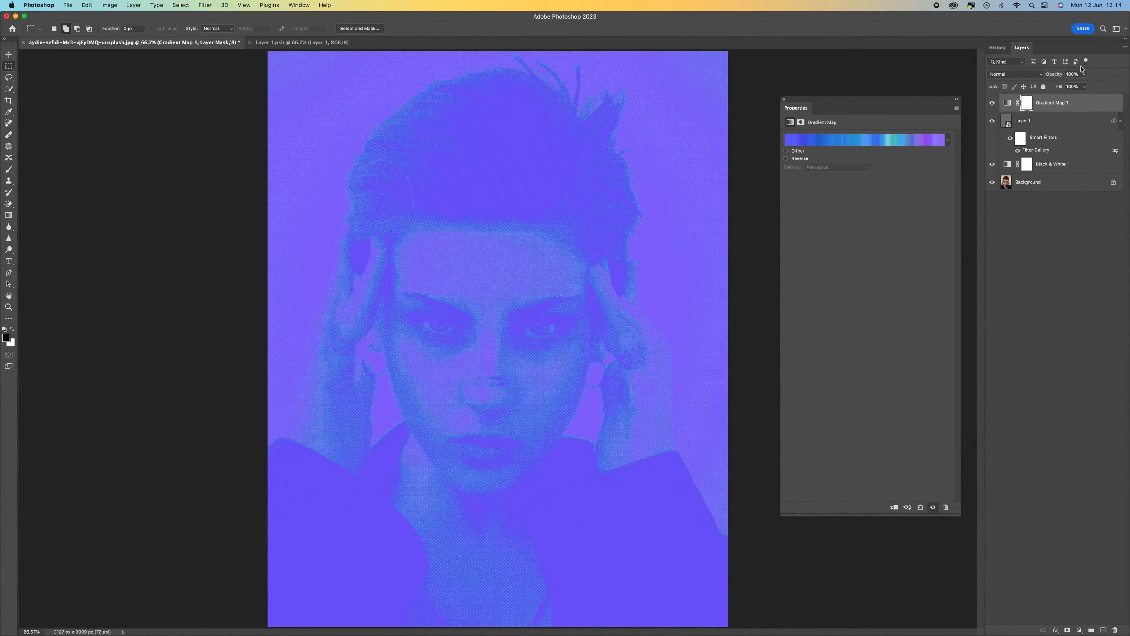
Lower the Gradient Map's opacity to about 73% and fine-tune its fill for a softer violet tint.
{"action": "left_click_drag", "start_coordinate": [1081, 74], "coordinate": [1067, 86]}
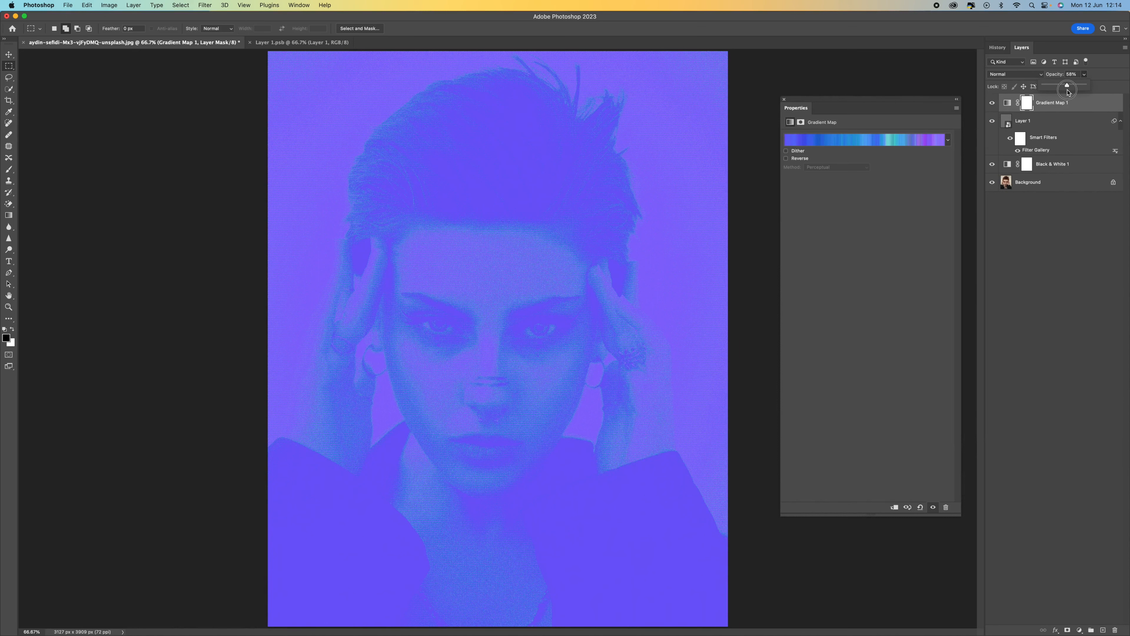
{"action": "left_click_drag", "start_coordinate": [1067, 87], "coordinate": [1050, 87]}
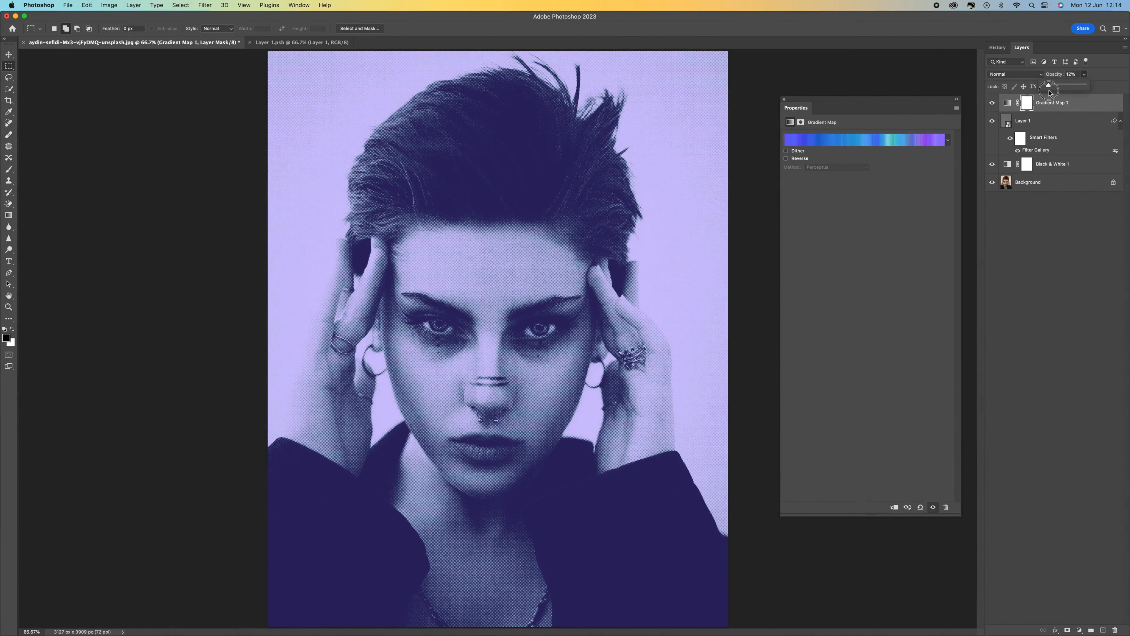
{"action": "left_click_drag", "start_coordinate": [1050, 86], "coordinate": [1062, 87]}
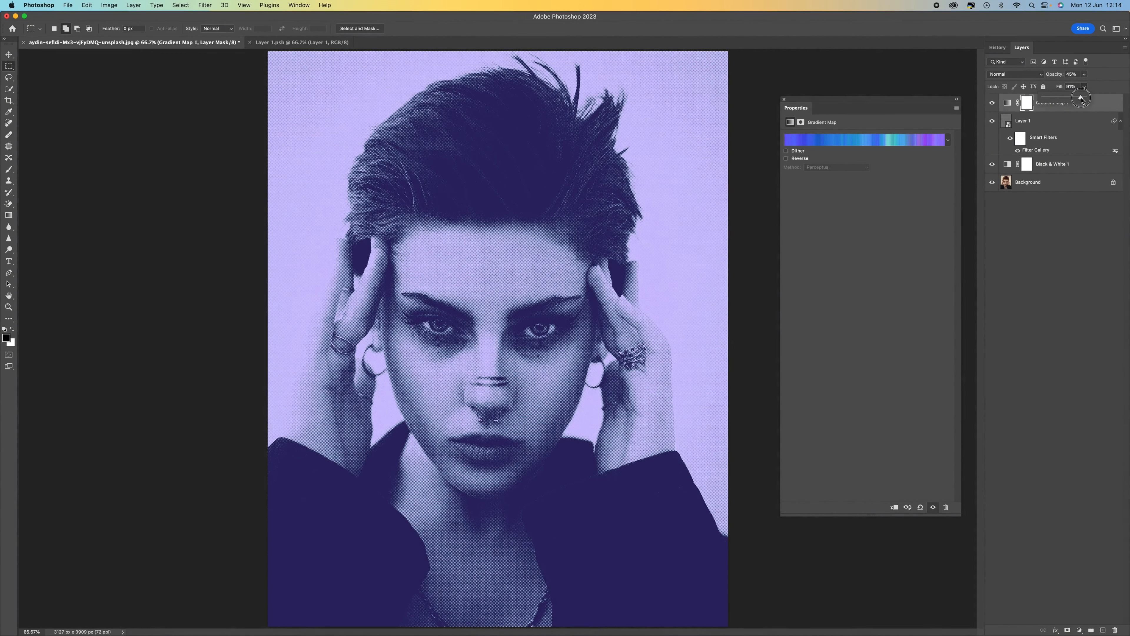
{"action": "left_click_drag", "start_coordinate": [1081, 73], "coordinate": [1096, 73]}
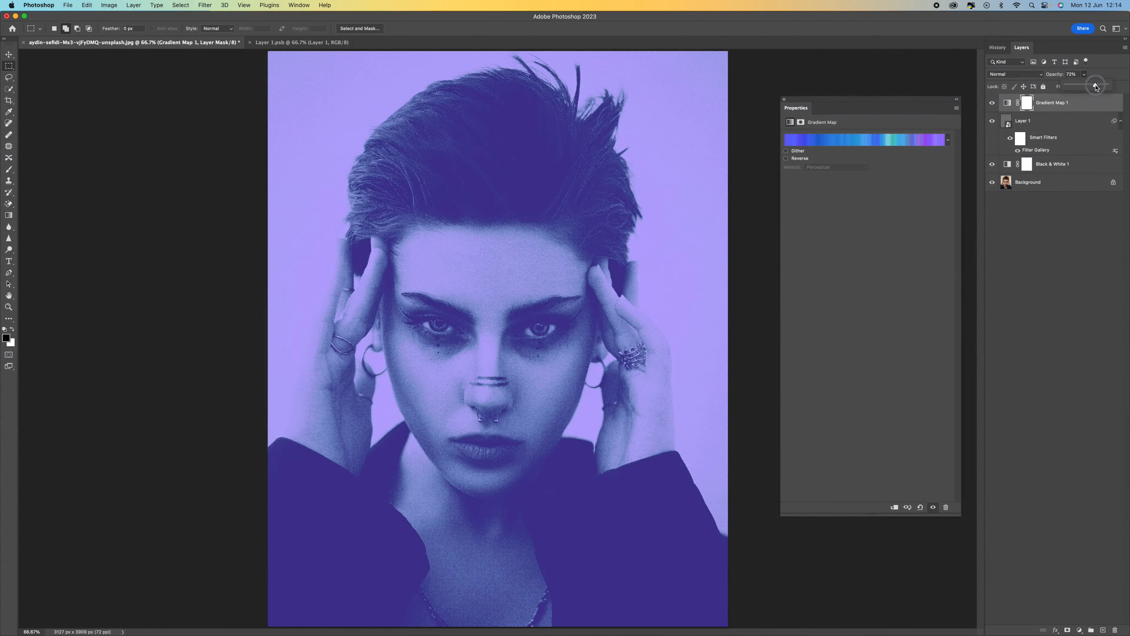
{"action": "left_click_drag", "start_coordinate": [1094, 84], "coordinate": [1088, 85]}
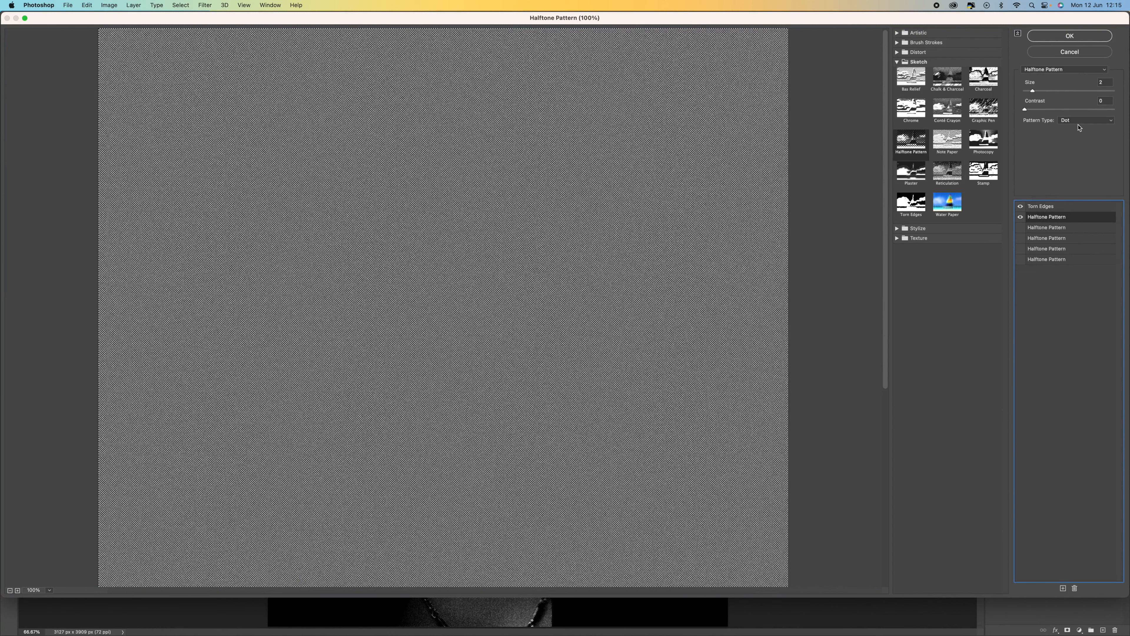
Change the Halftone Pattern type to Line and apply it, rendering the portrait in horizontal stripes.
{"action": "left_click", "coordinate": [1085, 120]}
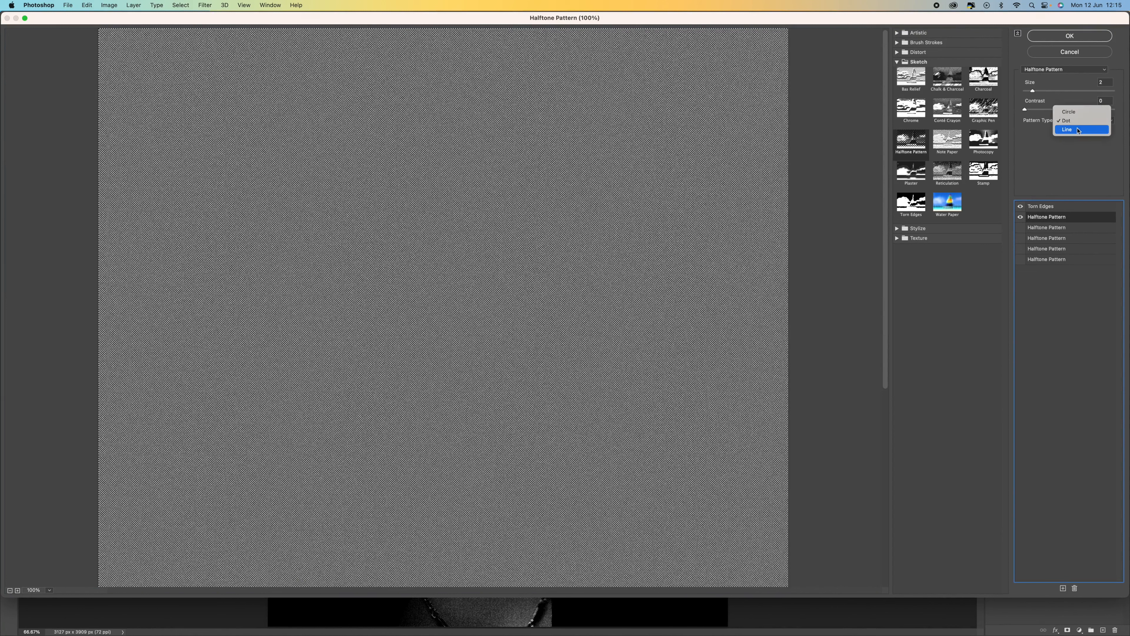
{"action": "left_click", "coordinate": [1066, 129]}
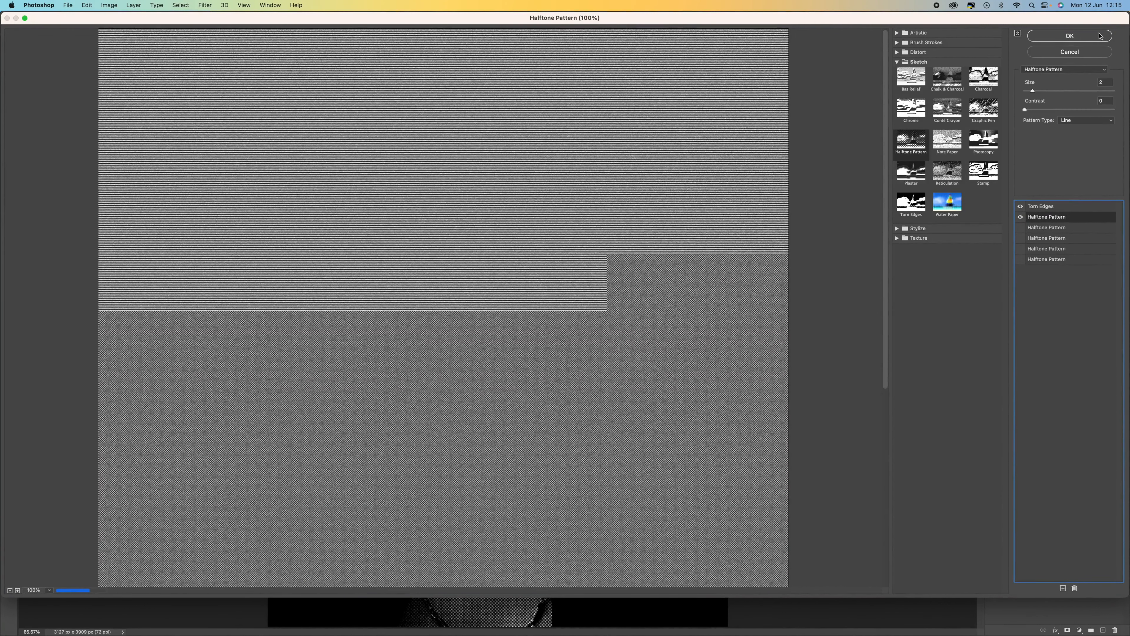
{"action": "left_click", "coordinate": [1069, 36]}
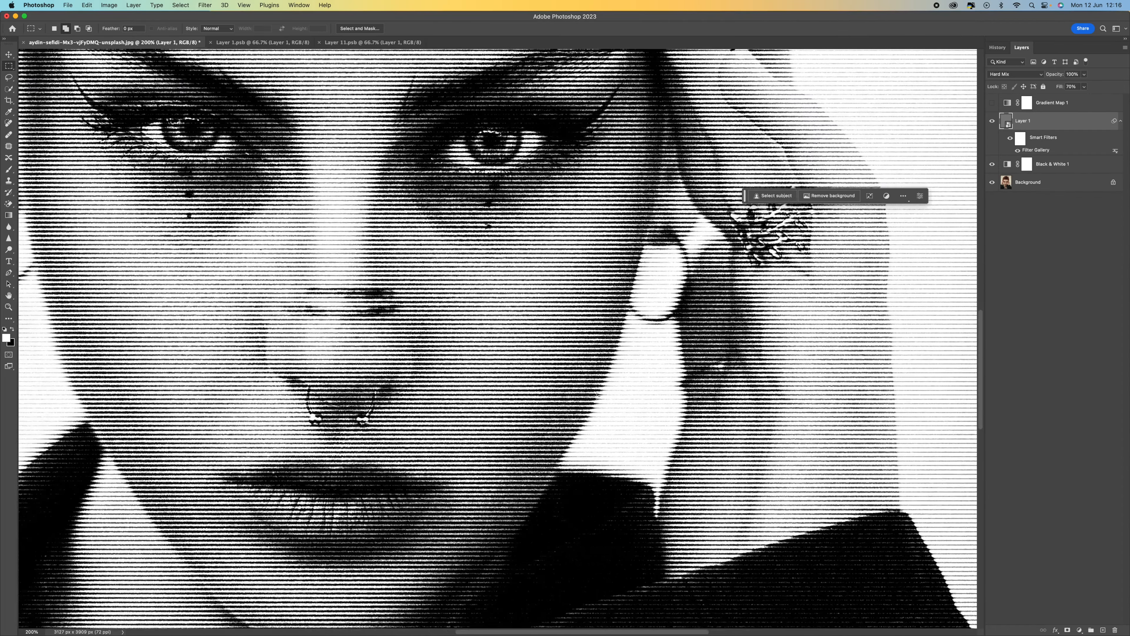
Reopen the Halftone Pattern smart filter, still a line pattern at size 2, contrast 0.
{"action": "scroll", "scroll_direction": "down", "scroll_amount": 3}
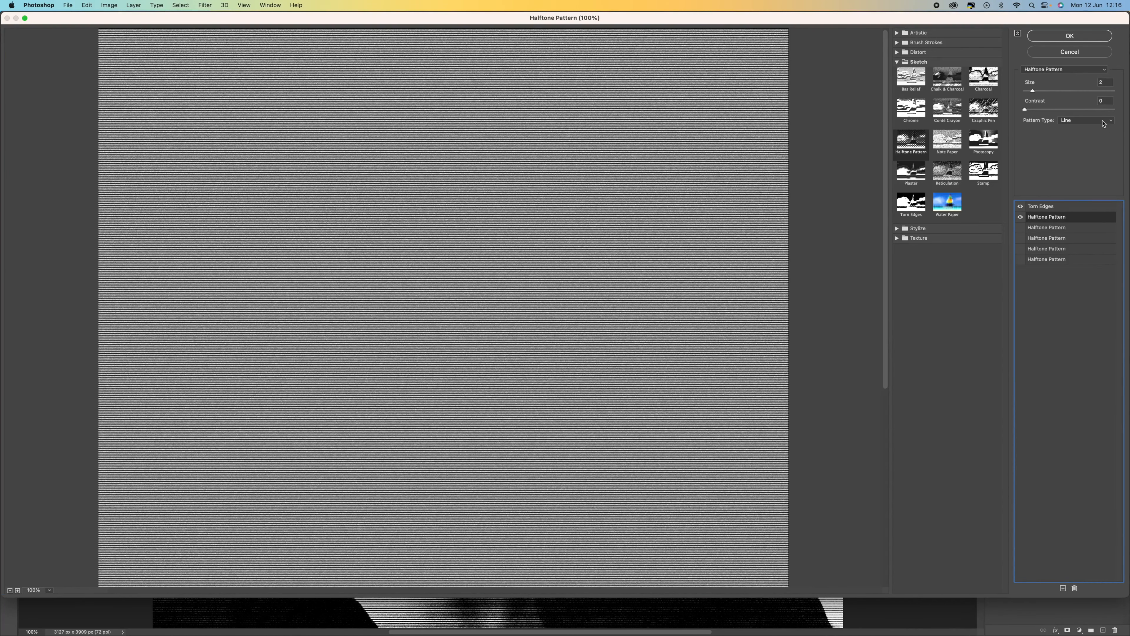
Set Pattern Type to Circle and apply it, covering the portrait in concentric rings.
{"action": "left_click", "coordinate": [1085, 120]}
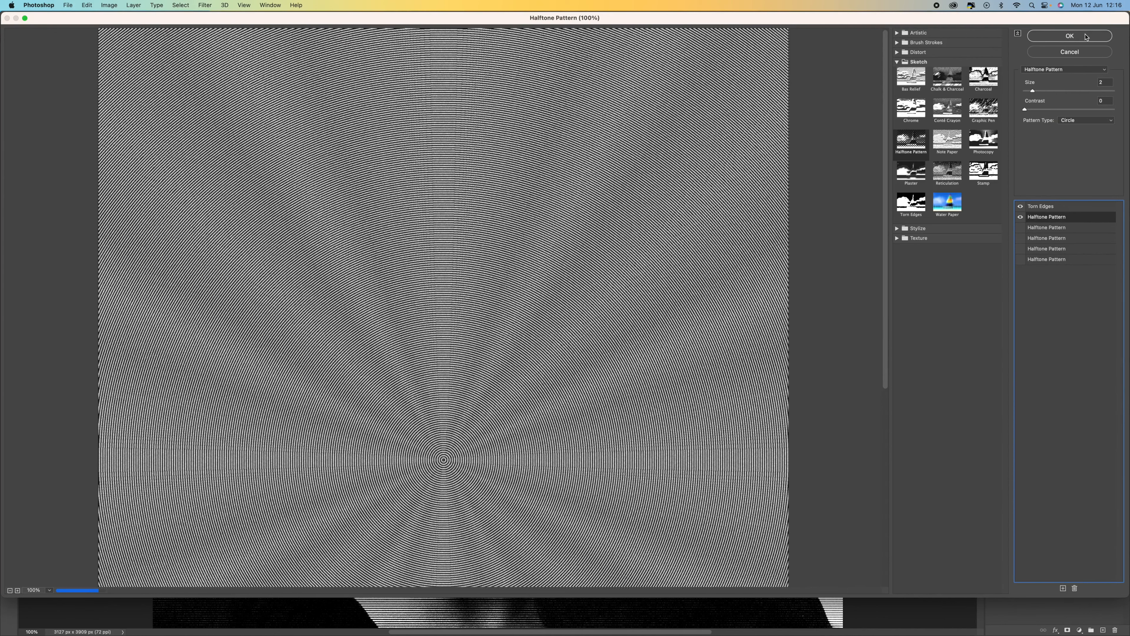
{"action": "left_click", "coordinate": [1069, 35]}
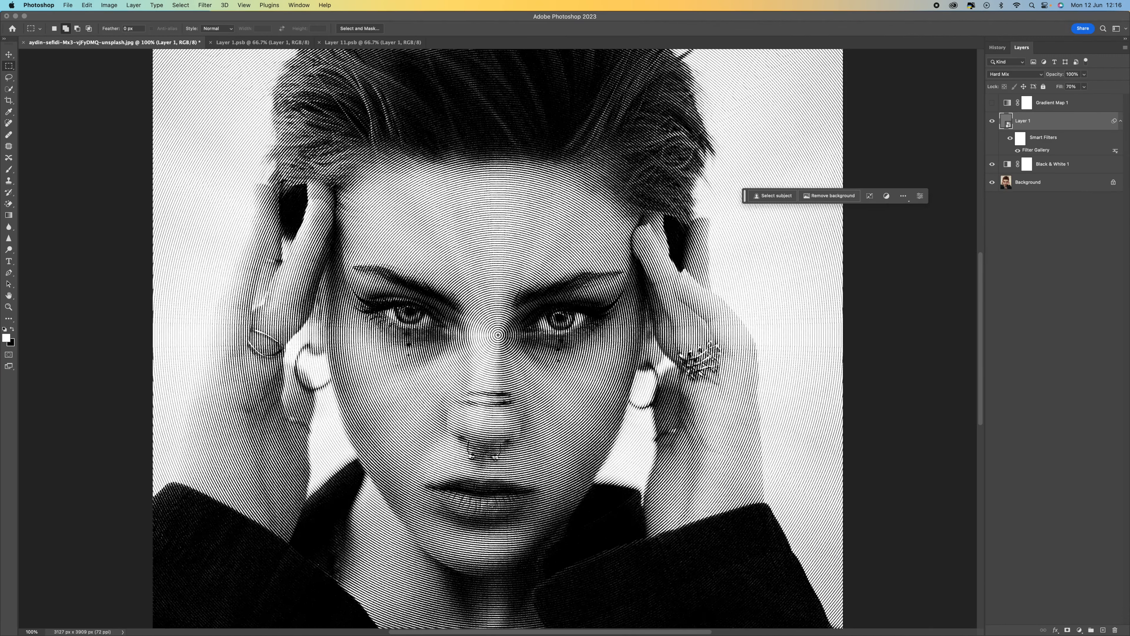